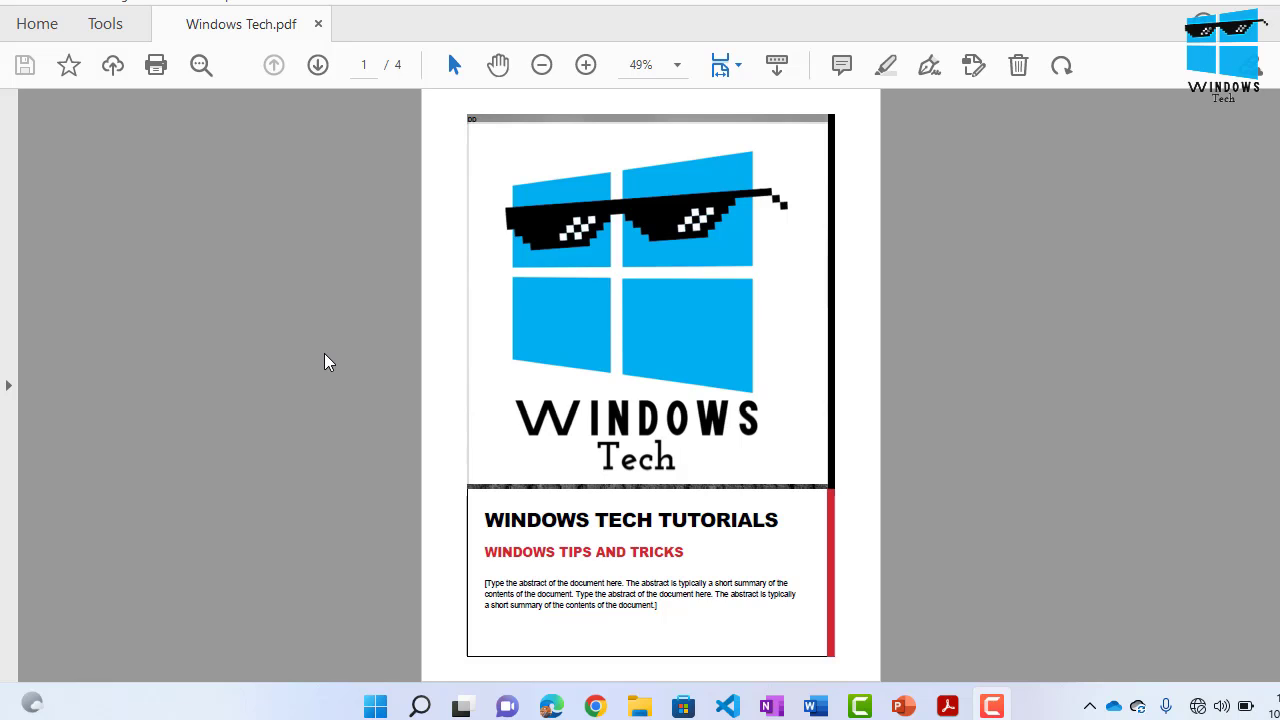
- Scroll the Windows Tech.pdf document and open the File menu
{"action": "scroll", "scroll_direction": "down", "scroll_amount": 3}
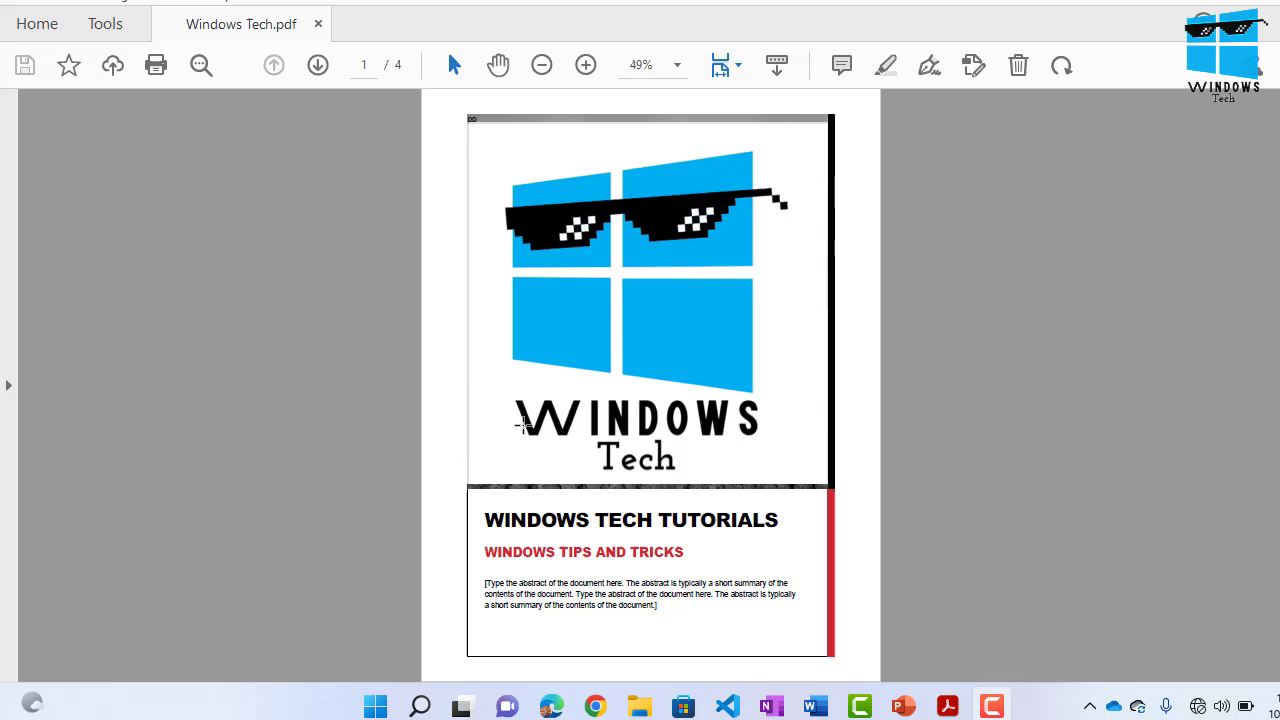
{"action": "mouse_move", "coordinate": [320, 328]}
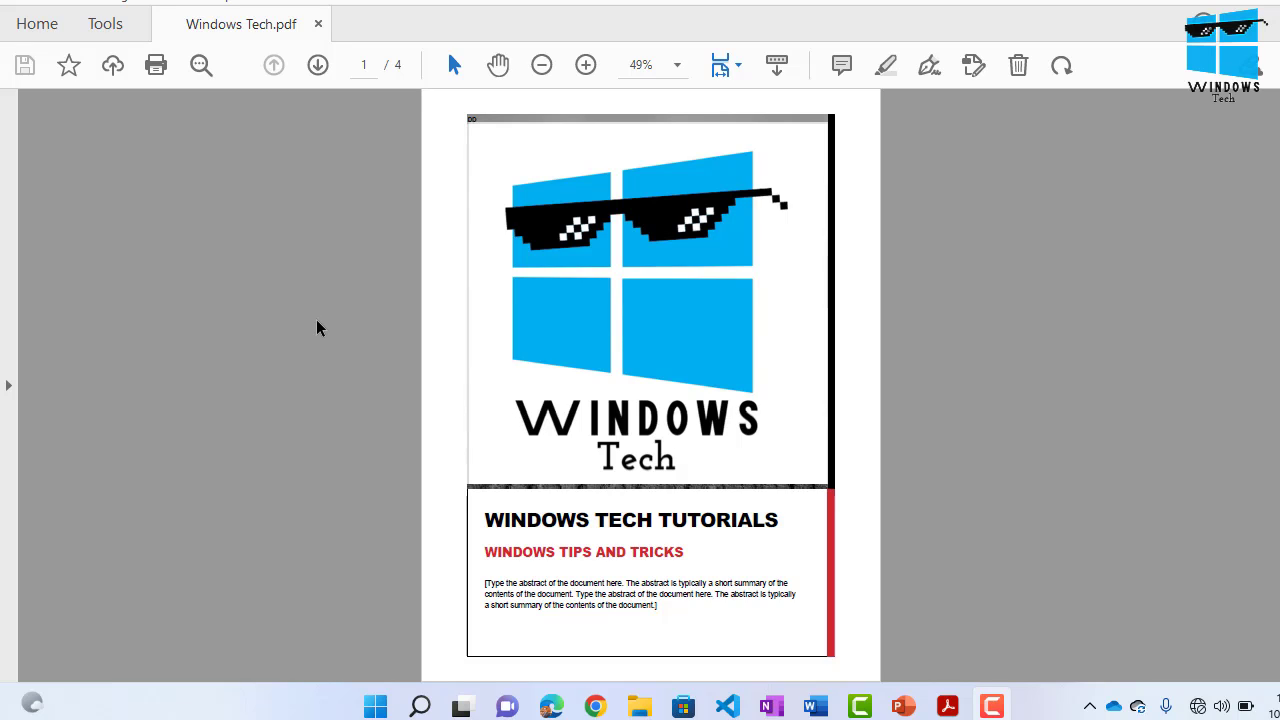
{"action": "mouse_move", "coordinate": [333, 289]}
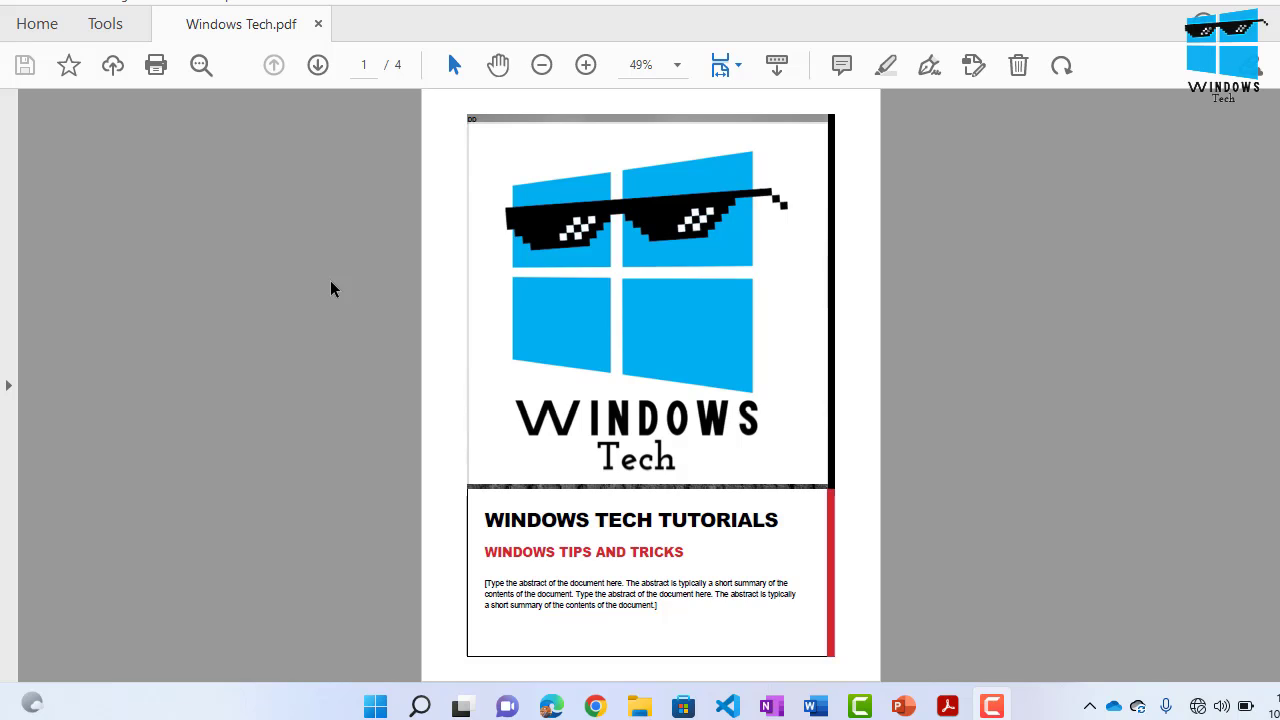
{"action": "mouse_move", "coordinate": [350, 289]}
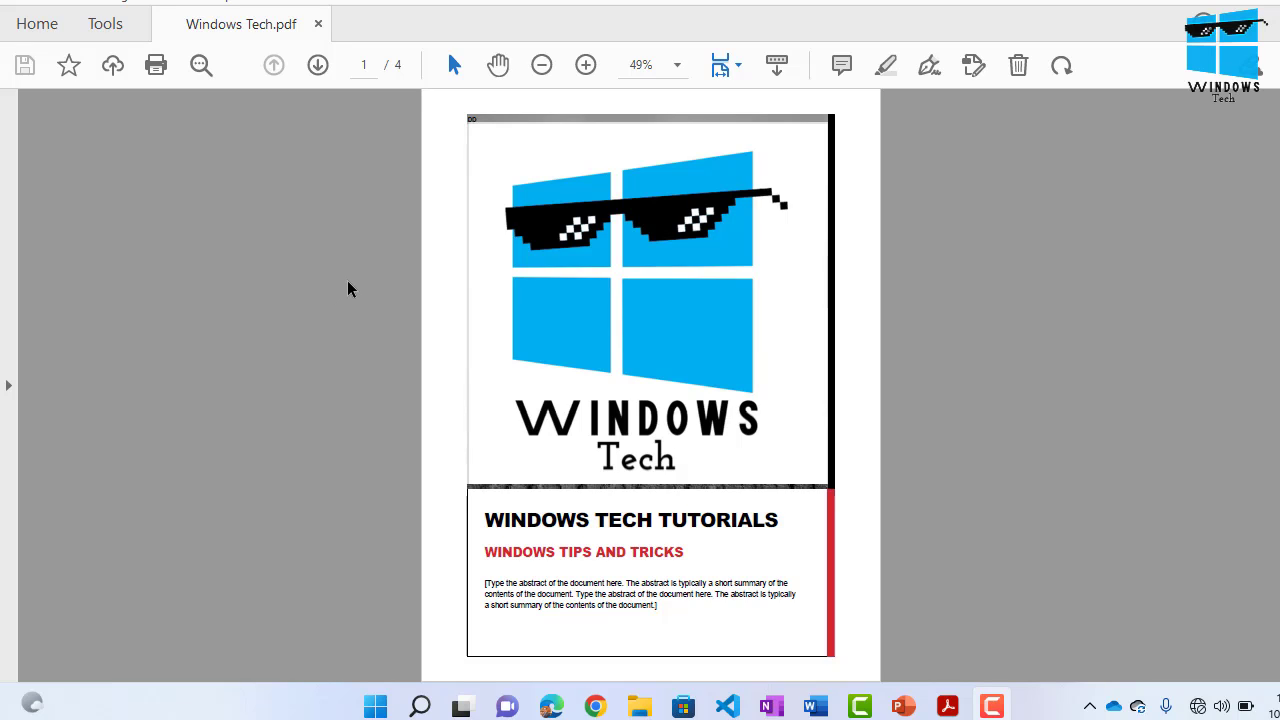
{"action": "mouse_move", "coordinate": [352, 318]}
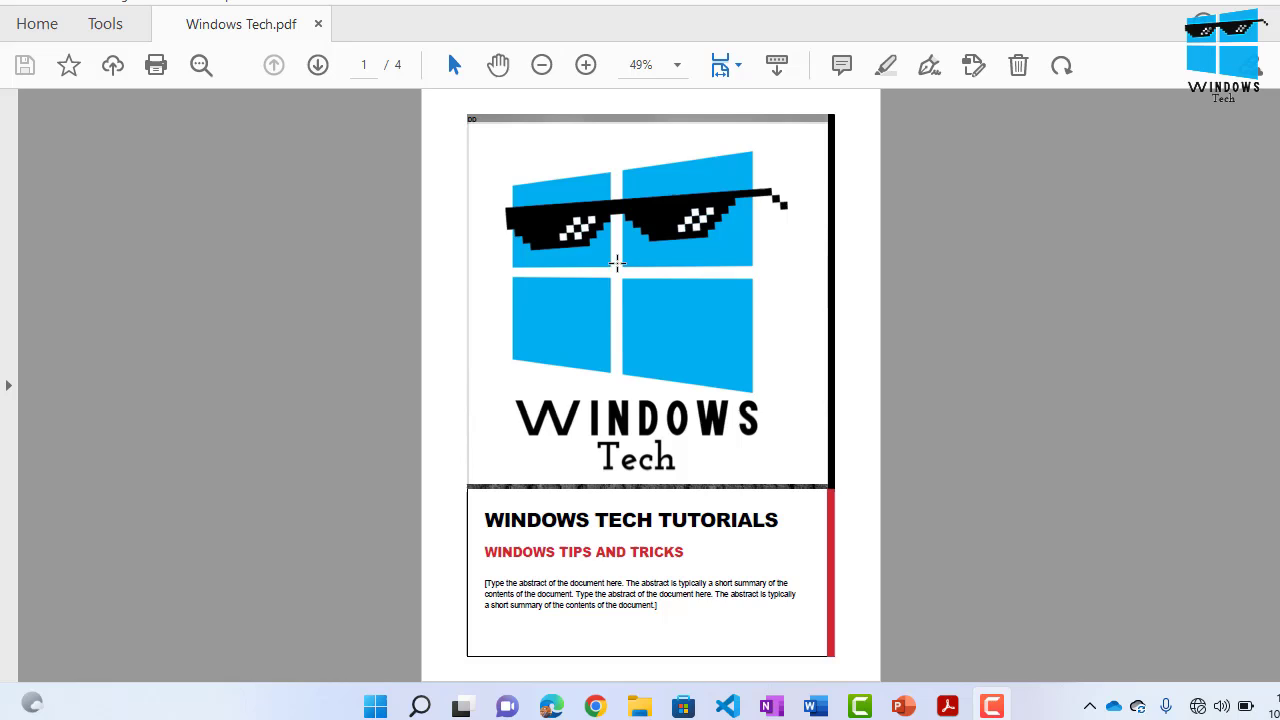
{"action": "left_click", "coordinate": [37, 23]}
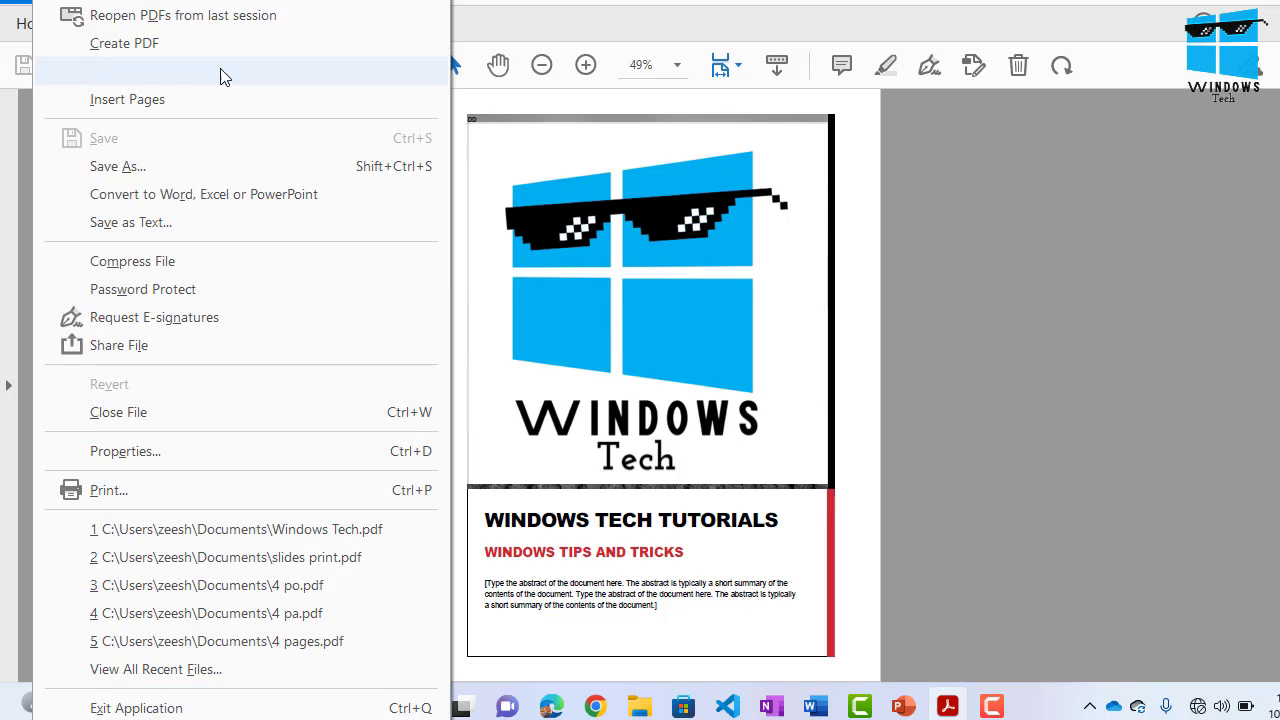
{"action": "mouse_move", "coordinate": [108, 490]}
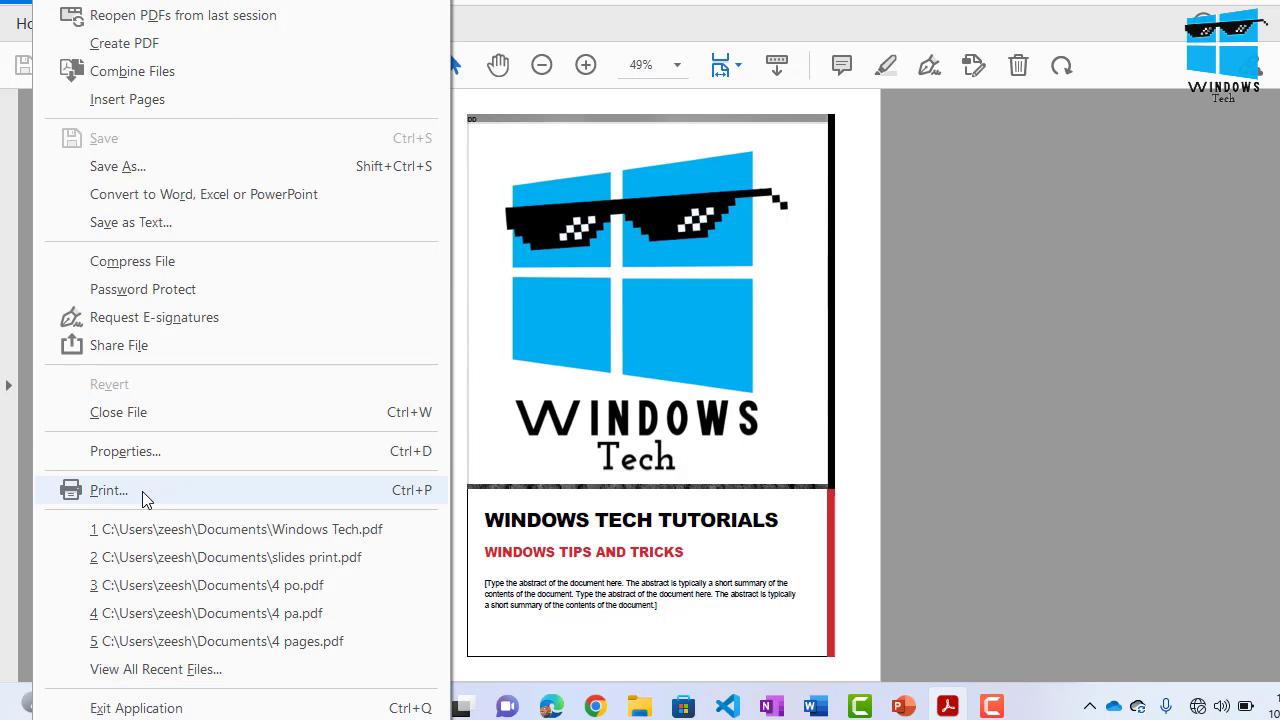
- Open Print for Windows Tech.pdf and set page sizing to Shrink oversized pages
{"action": "left_click", "coordinate": [108, 490]}
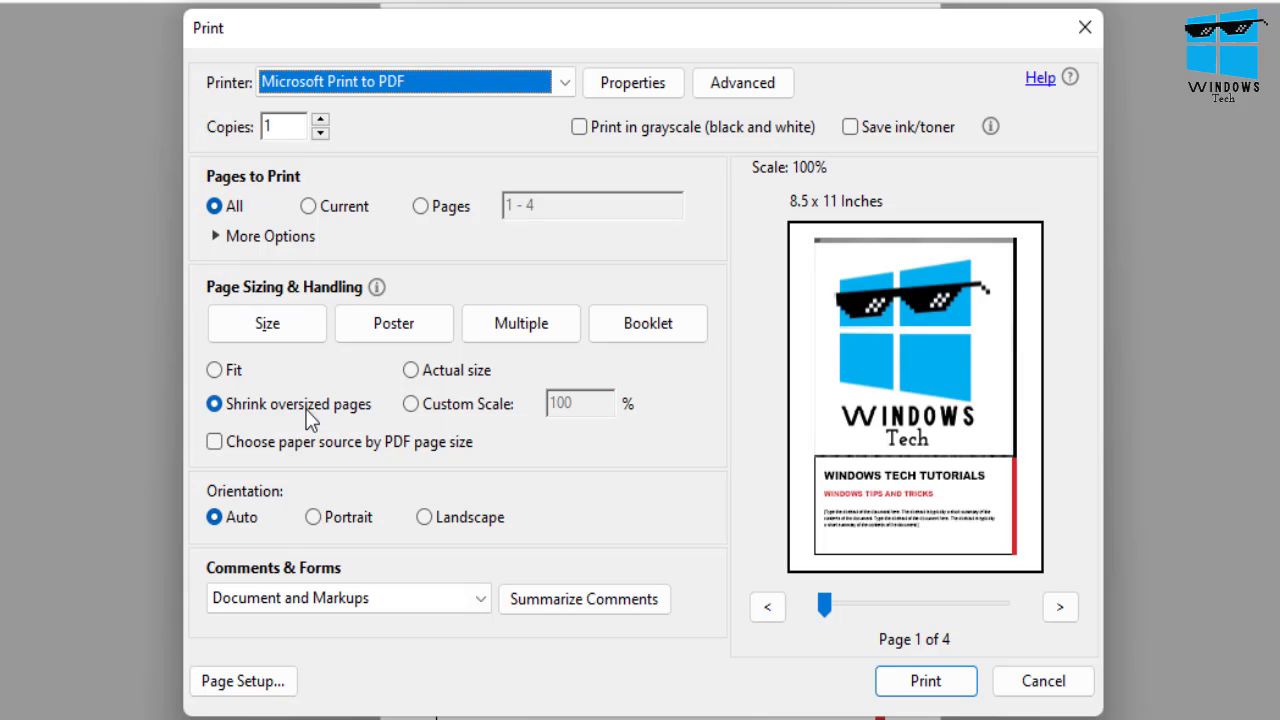
{"action": "left_click", "coordinate": [213, 370]}
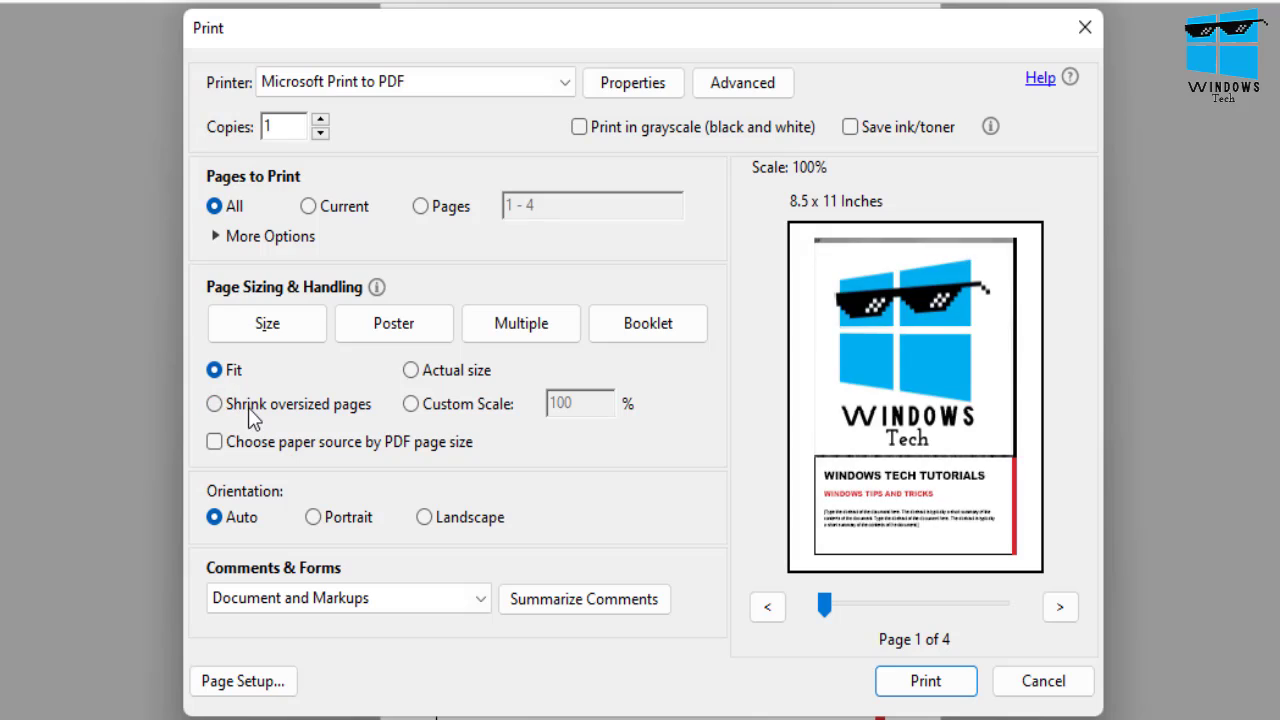
{"action": "left_click", "coordinate": [214, 403]}
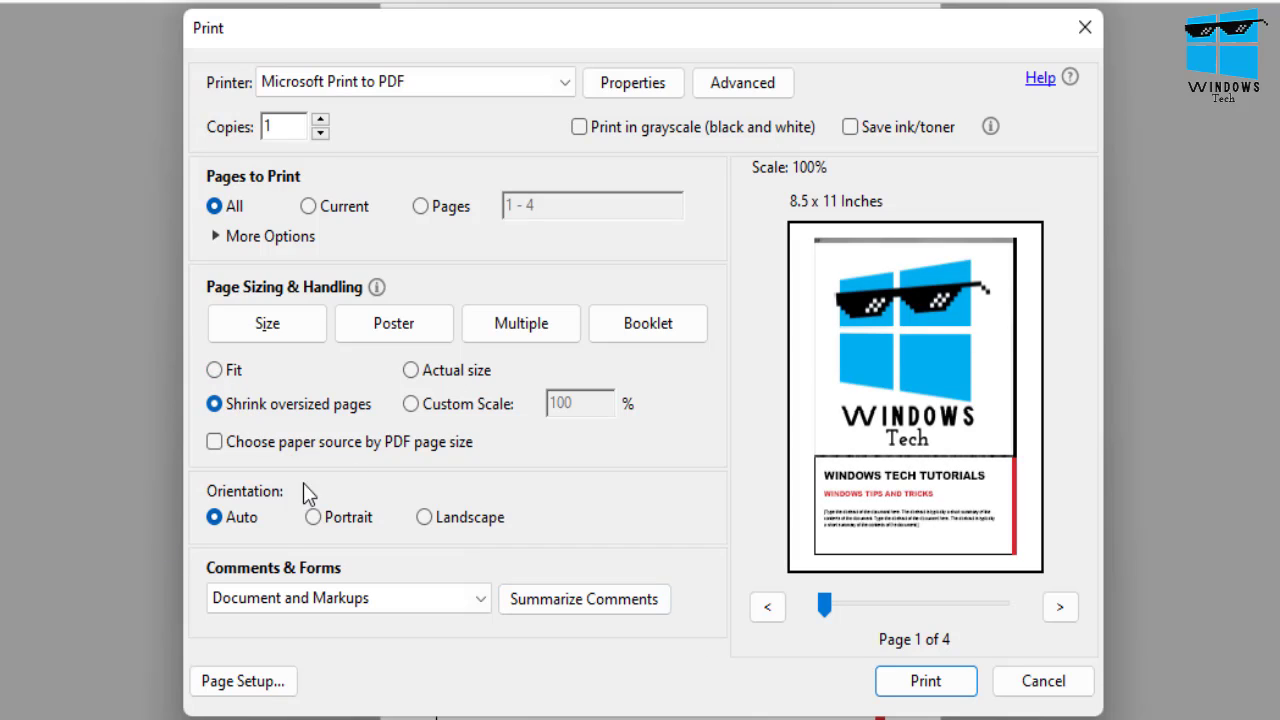
{"action": "mouse_move", "coordinate": [668, 506]}
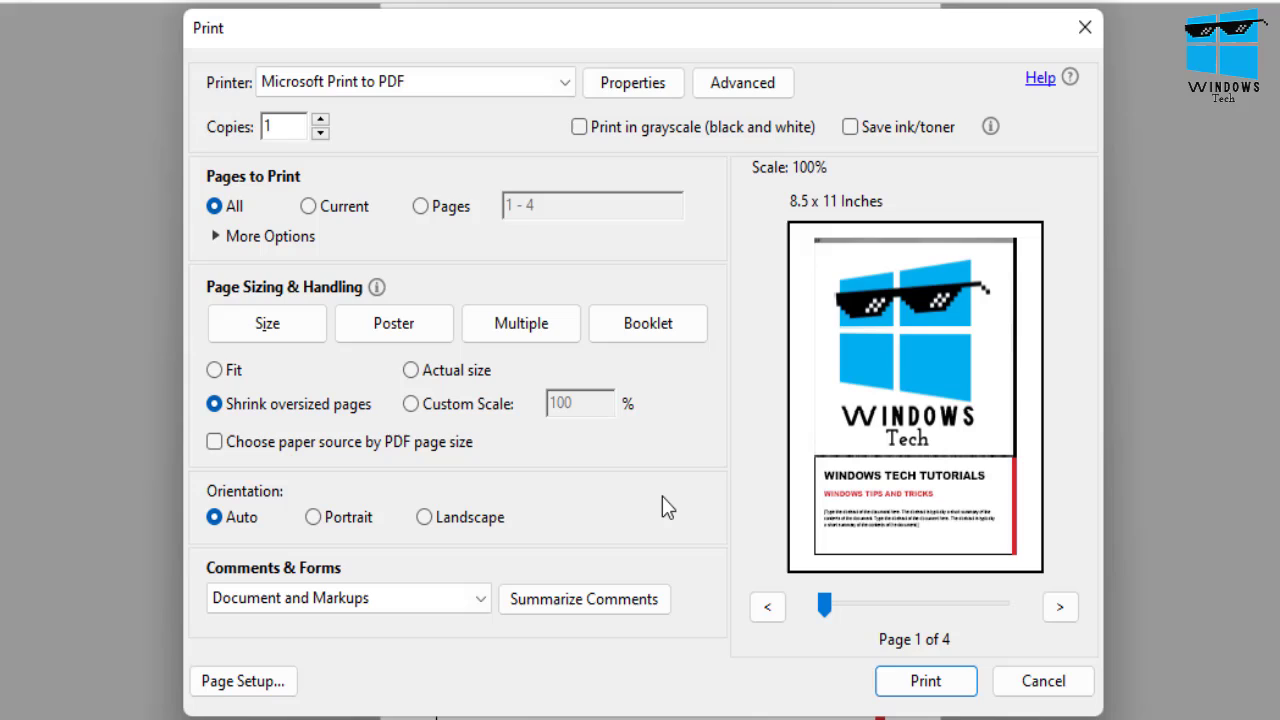
{"action": "mouse_move", "coordinate": [716, 442]}
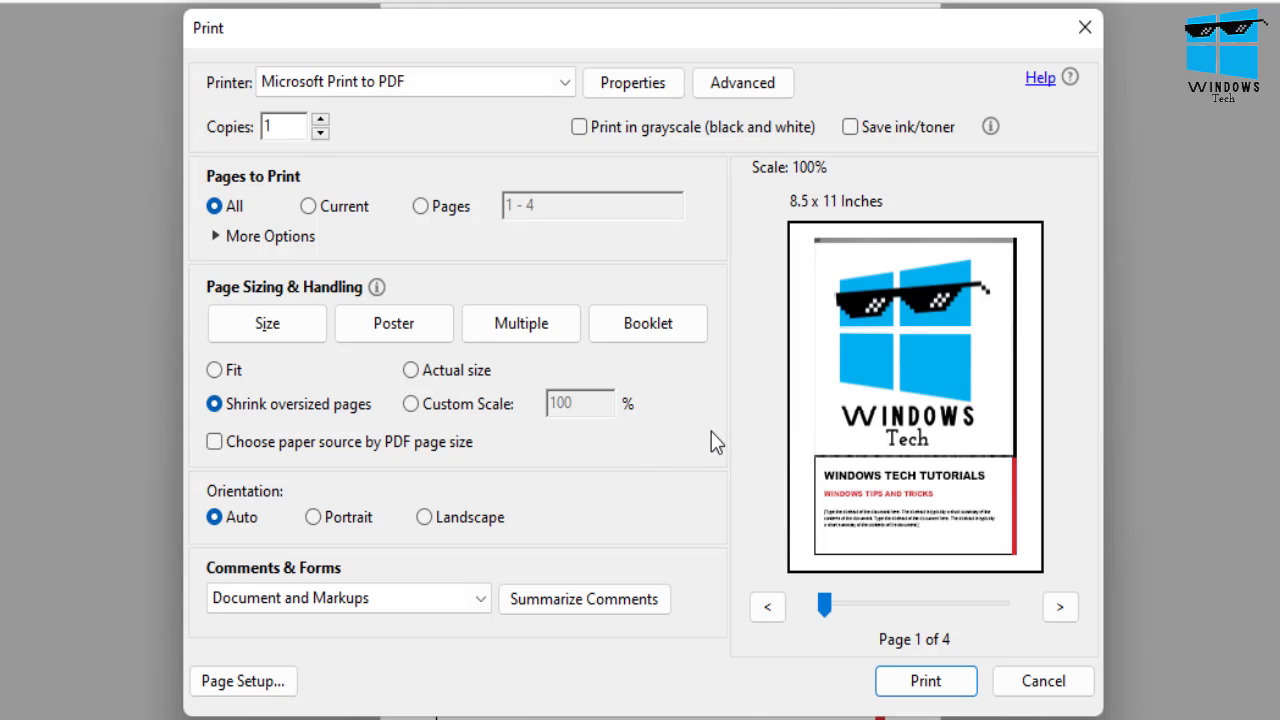
{"action": "mouse_move", "coordinate": [700, 432]}
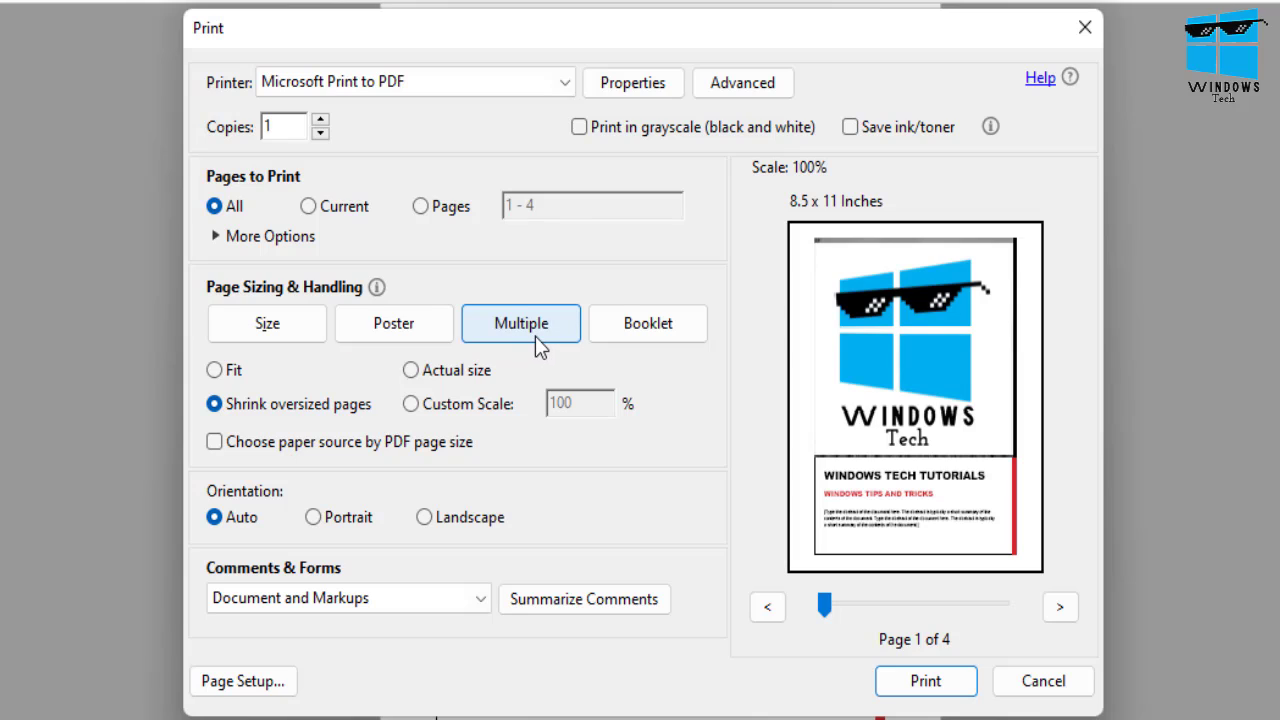
{"action": "mouse_move", "coordinate": [463, 345]}
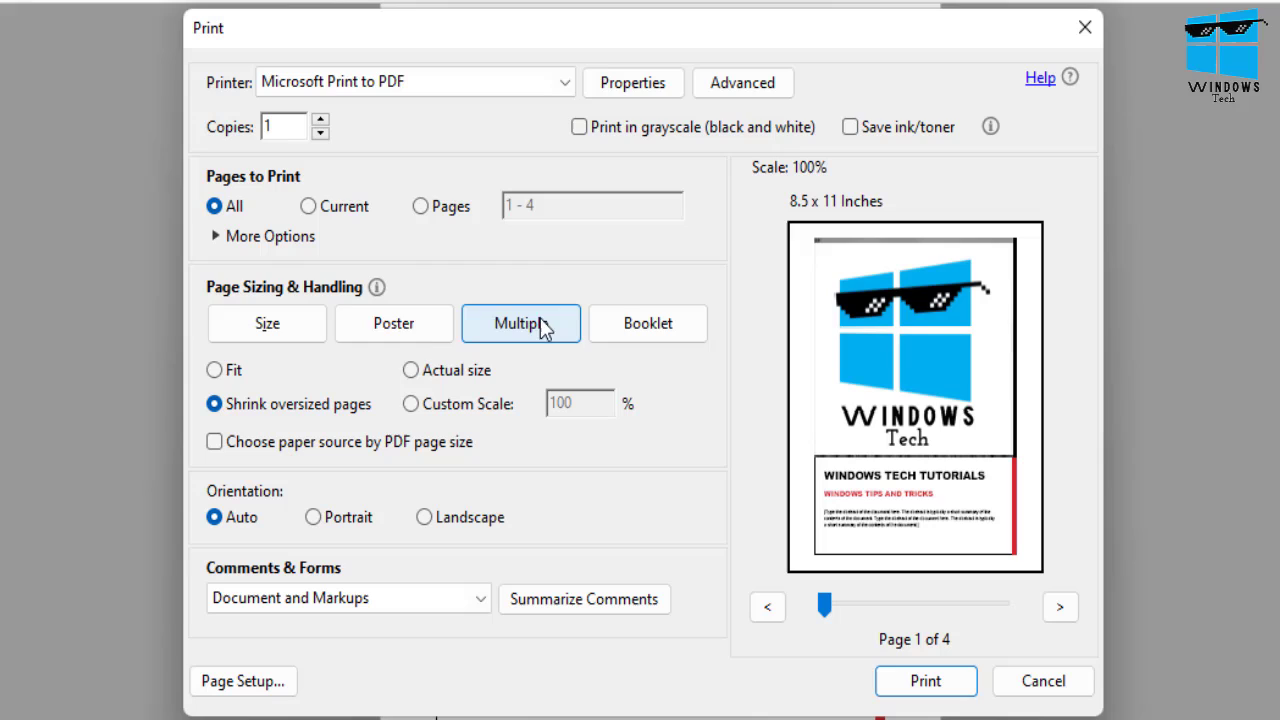
{"action": "mouse_move", "coordinate": [525, 345]}
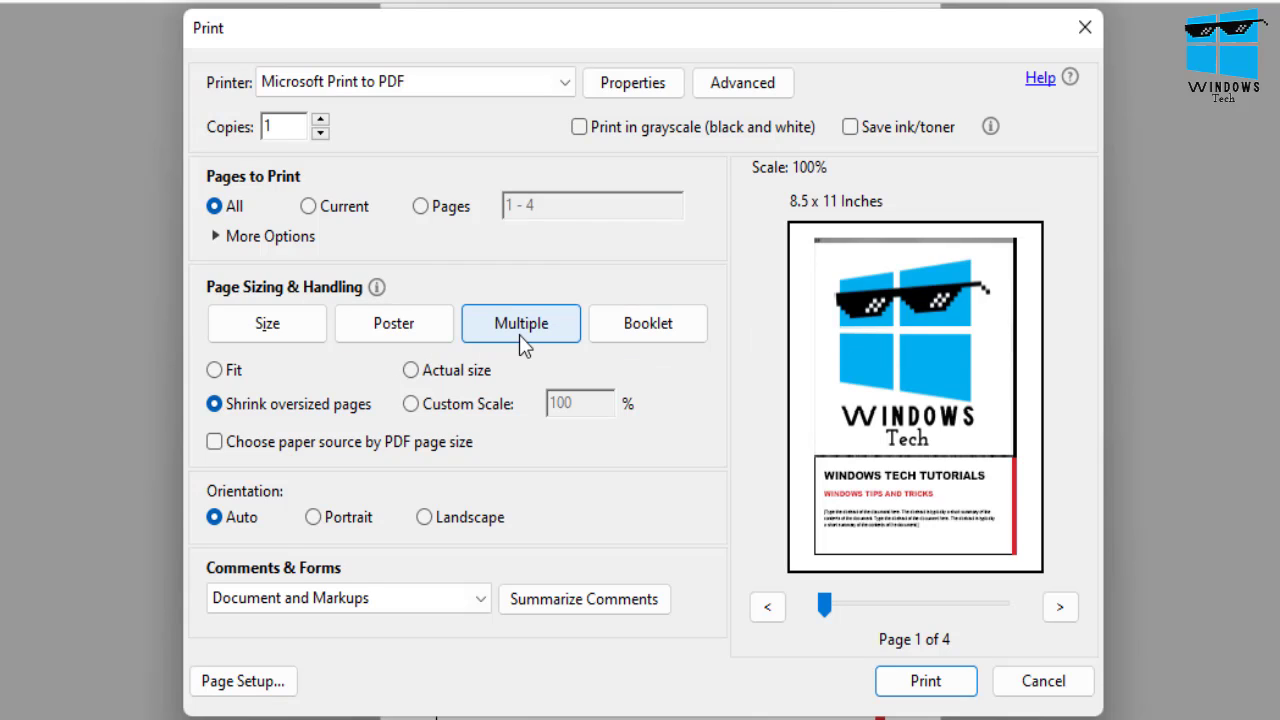
- Switch page sizing to Multiple pages per sheet
{"action": "left_click", "coordinate": [521, 323]}
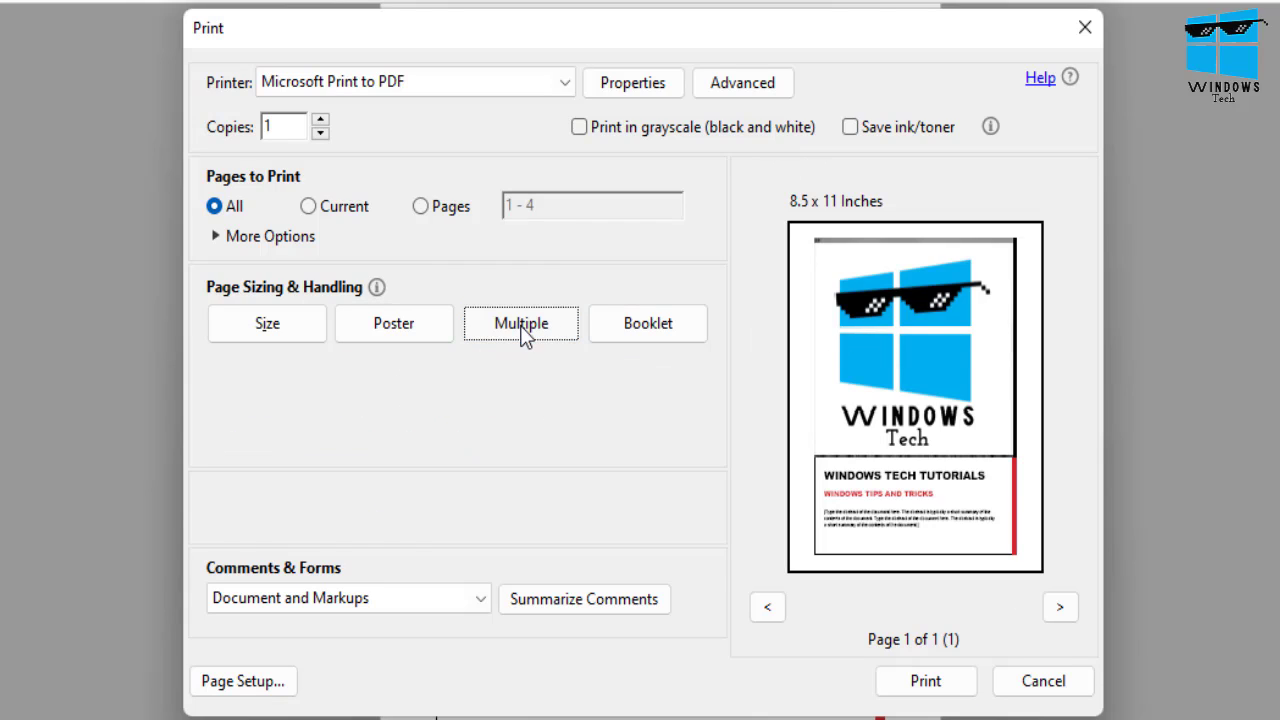
{"action": "left_click", "coordinate": [521, 323]}
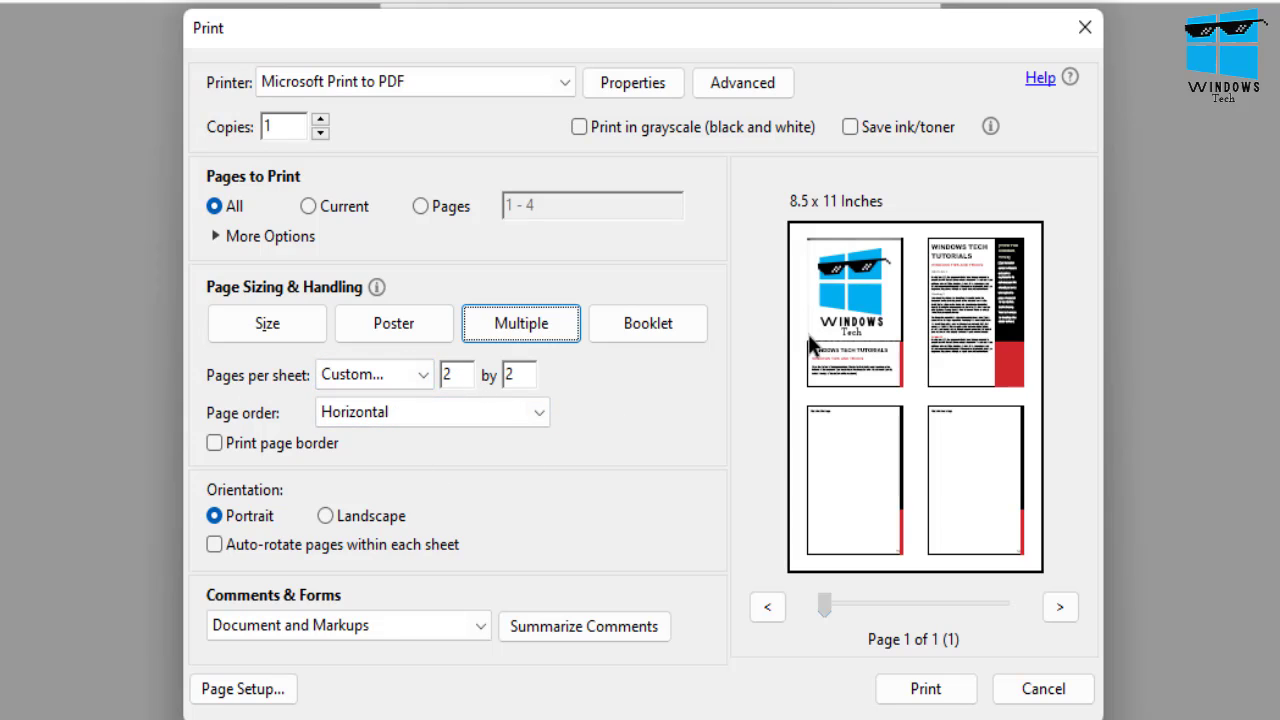
{"action": "mouse_move", "coordinate": [910, 498]}
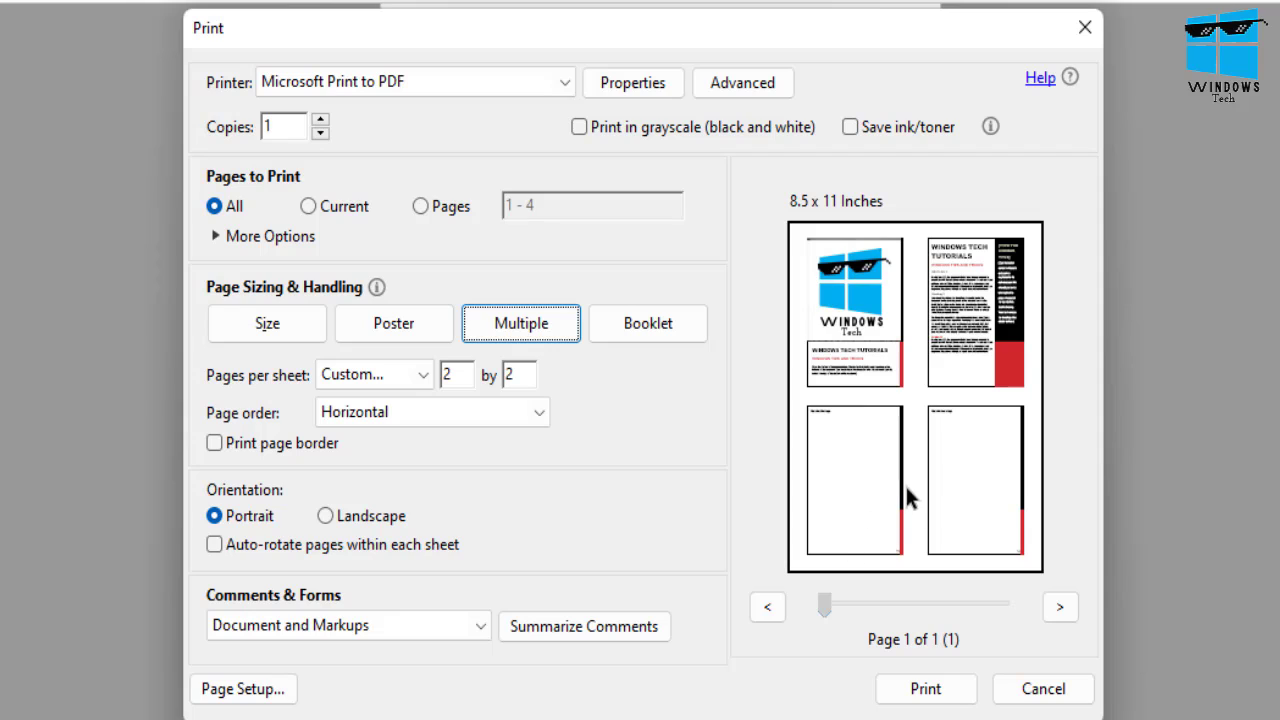
{"action": "mouse_move", "coordinate": [905, 650]}
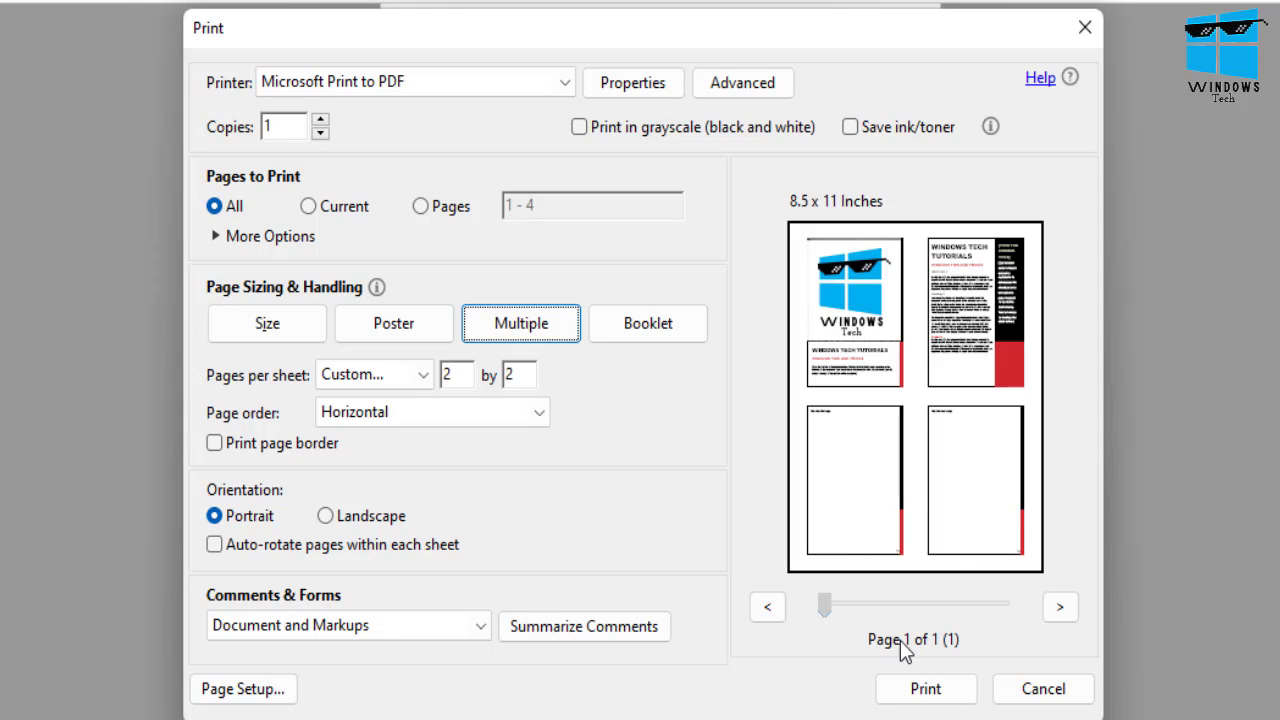
{"action": "mouse_move", "coordinate": [905, 655]}
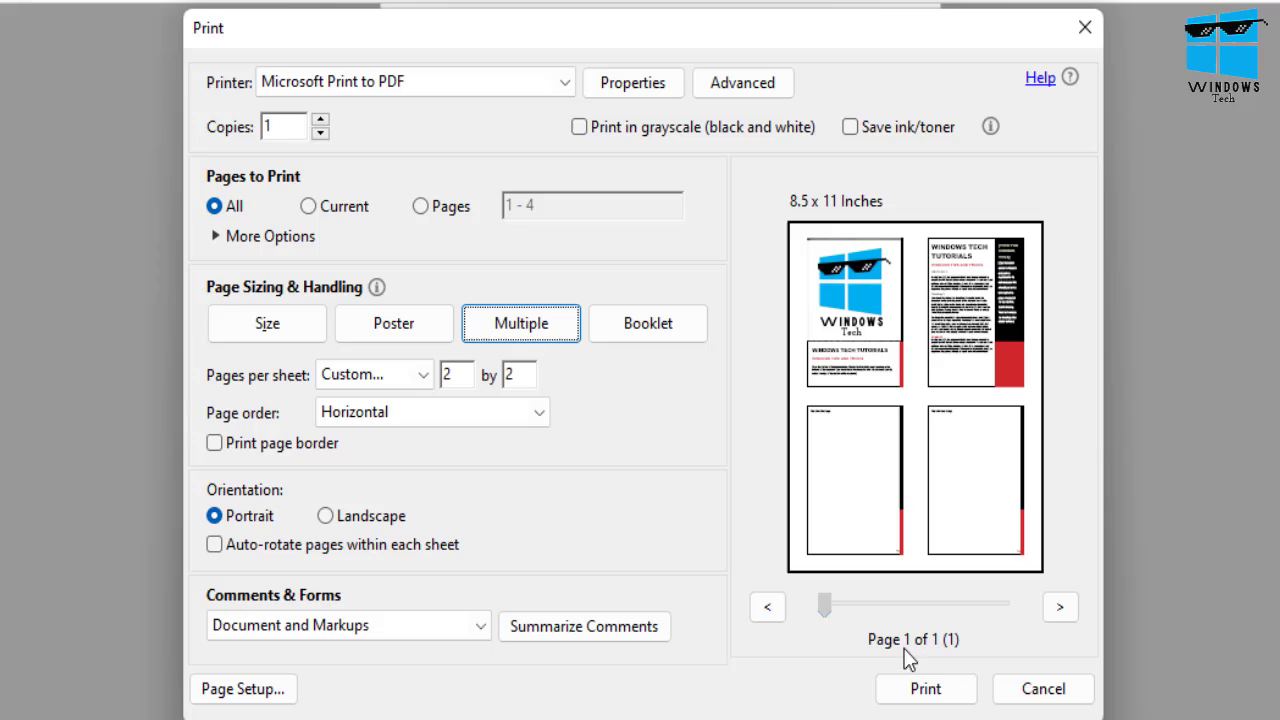
{"action": "mouse_move", "coordinate": [870, 447]}
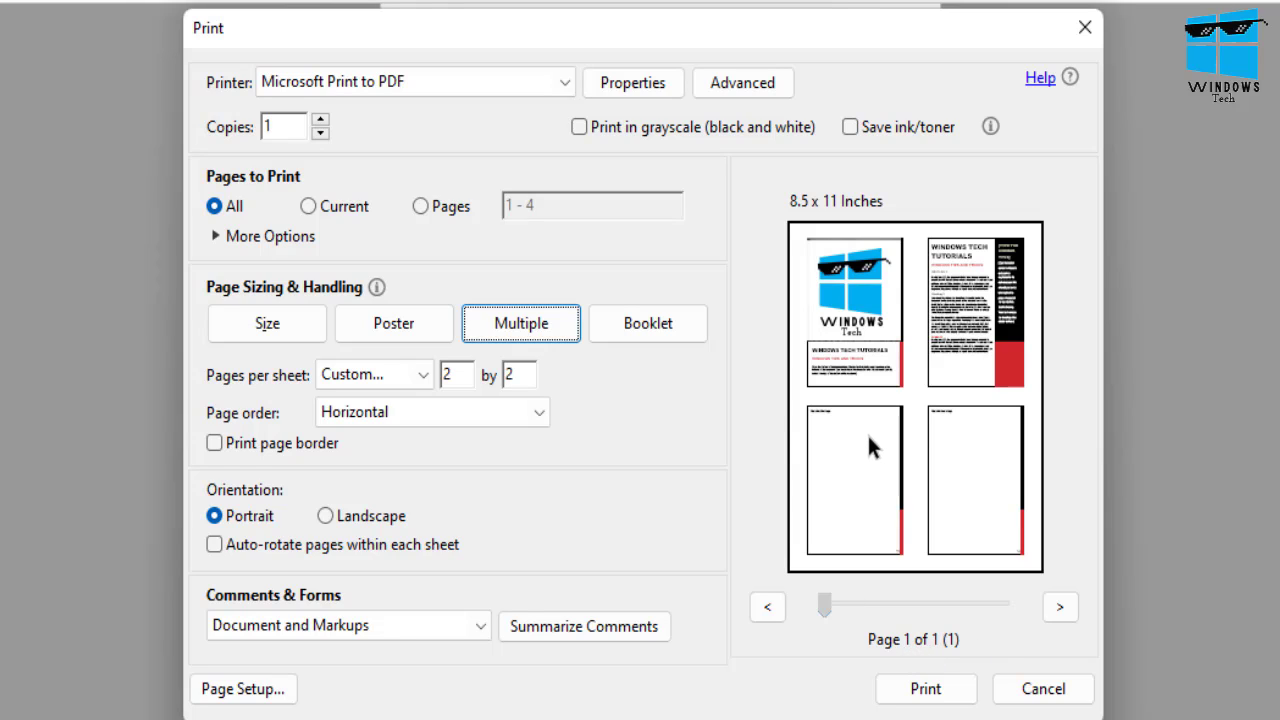
{"action": "mouse_move", "coordinate": [845, 420]}
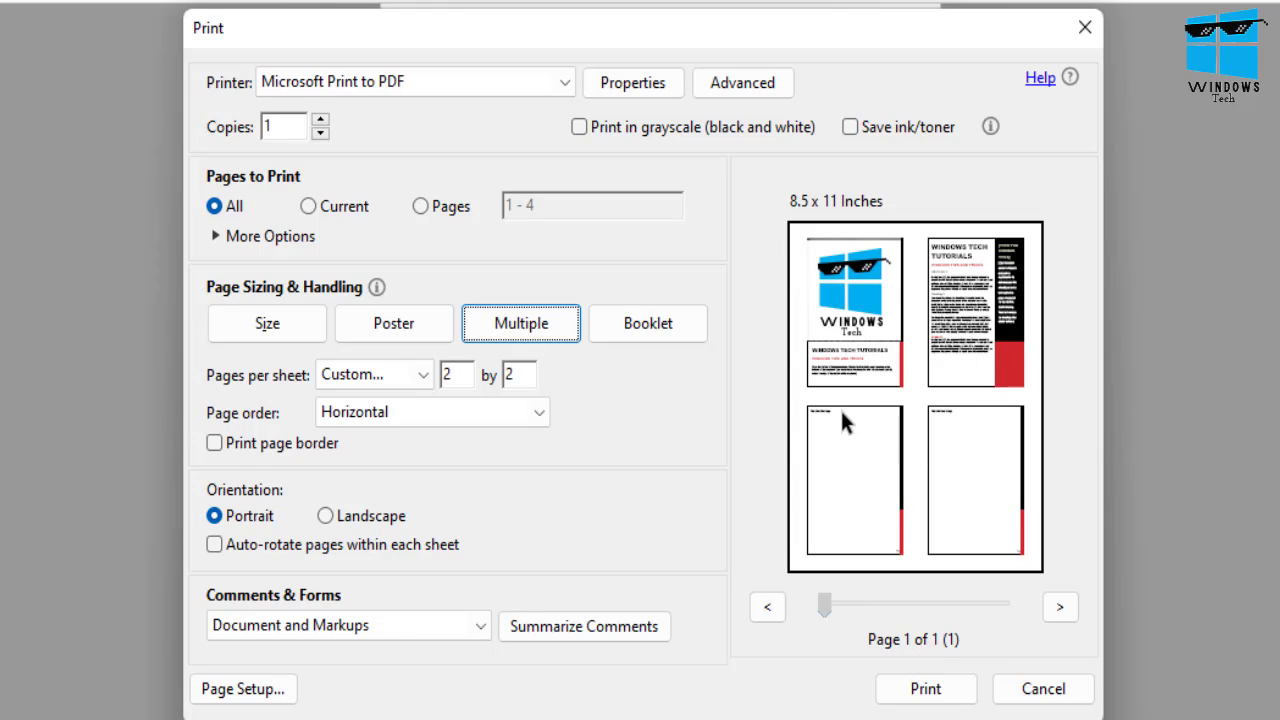
{"action": "mouse_move", "coordinate": [922, 365]}
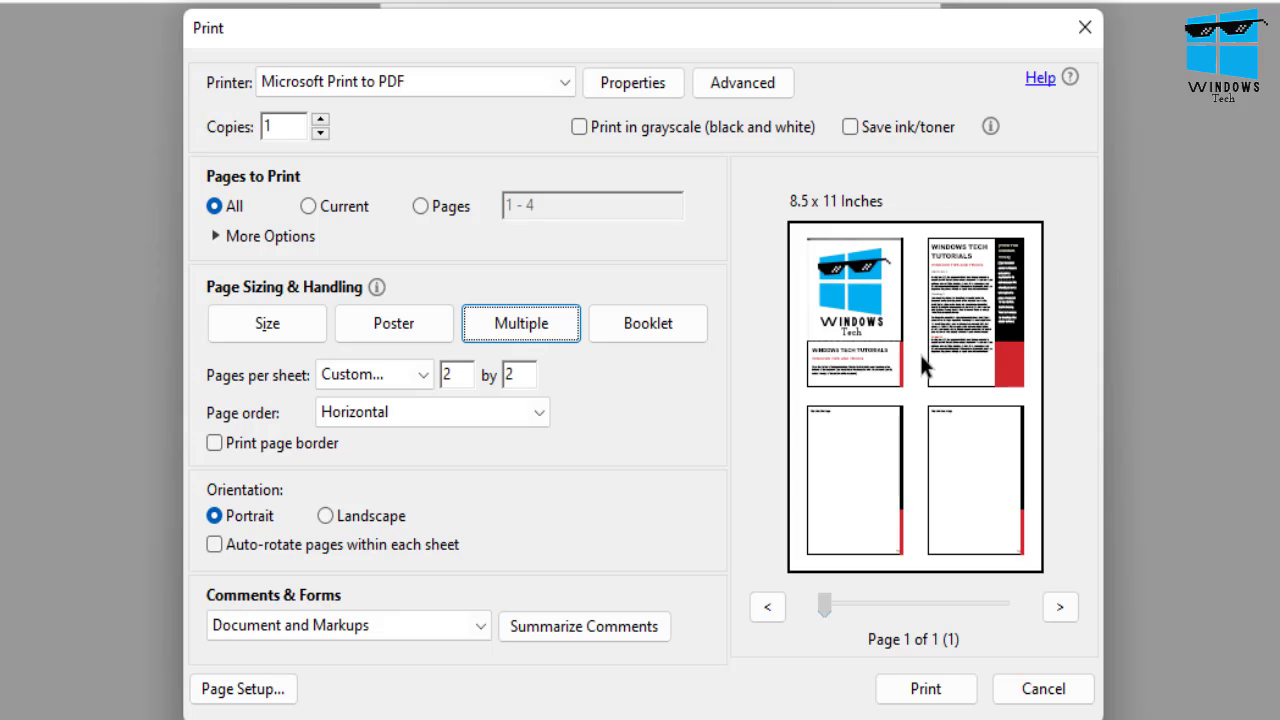
{"action": "mouse_move", "coordinate": [975, 365]}
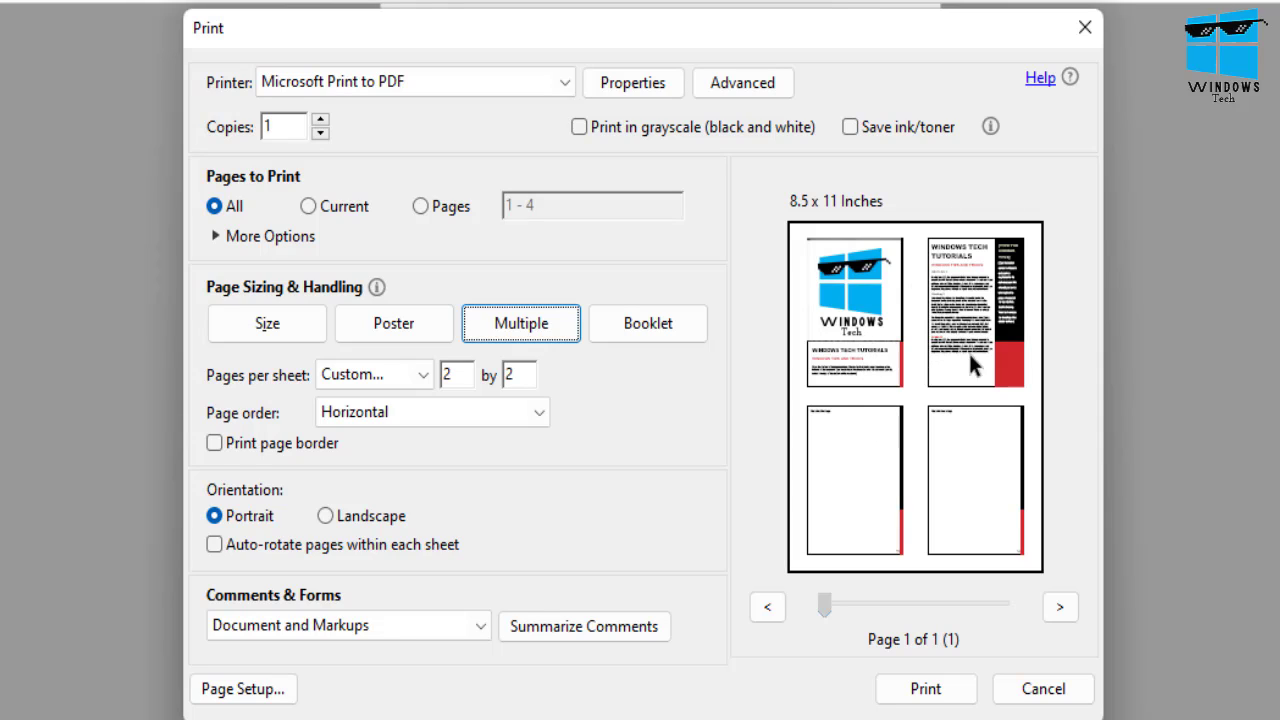
{"action": "mouse_move", "coordinate": [940, 340]}
{"action": "type", "text": "1"}
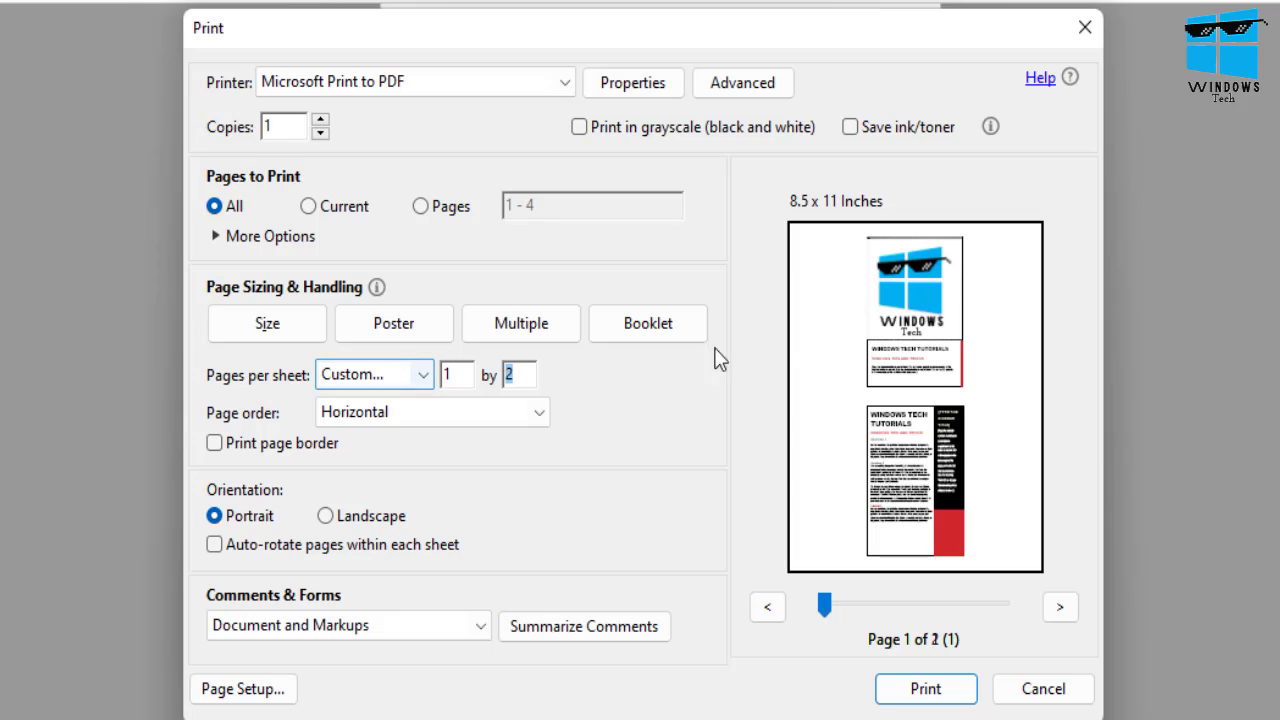
{"action": "mouse_move", "coordinate": [915, 305]}
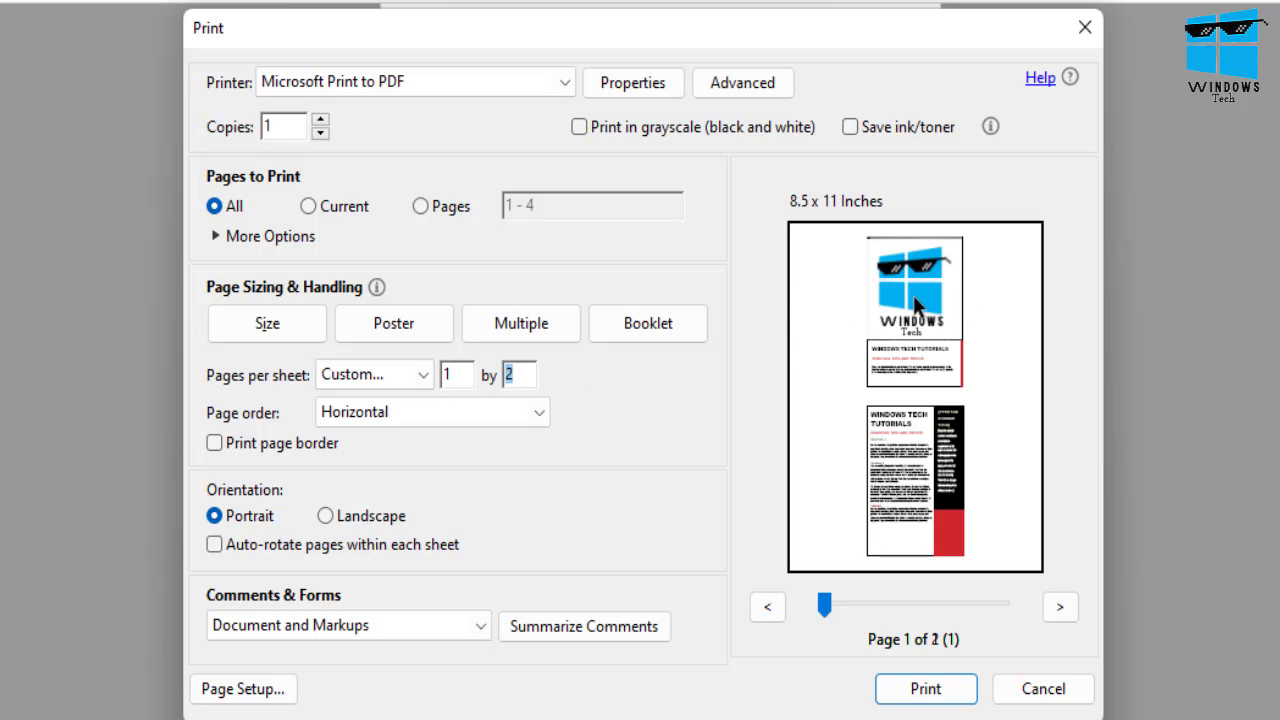
{"action": "mouse_move", "coordinate": [1170, 312]}
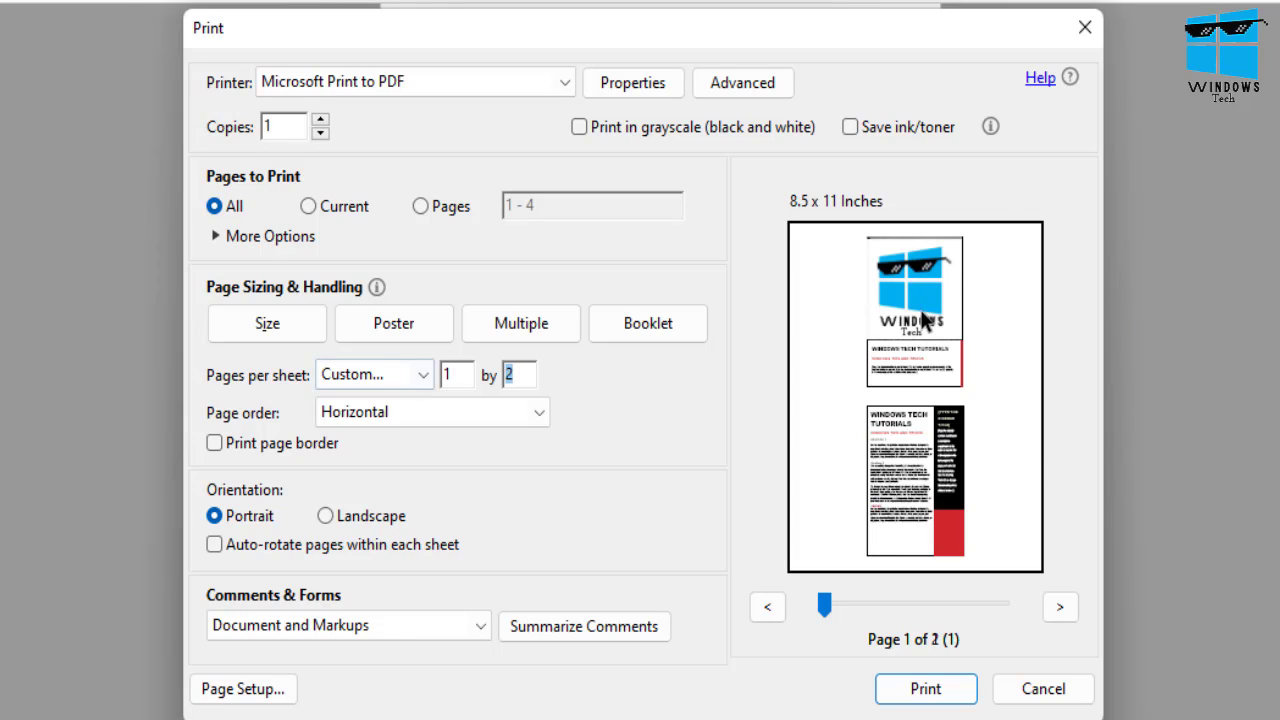
{"action": "mouse_move", "coordinate": [890, 492]}
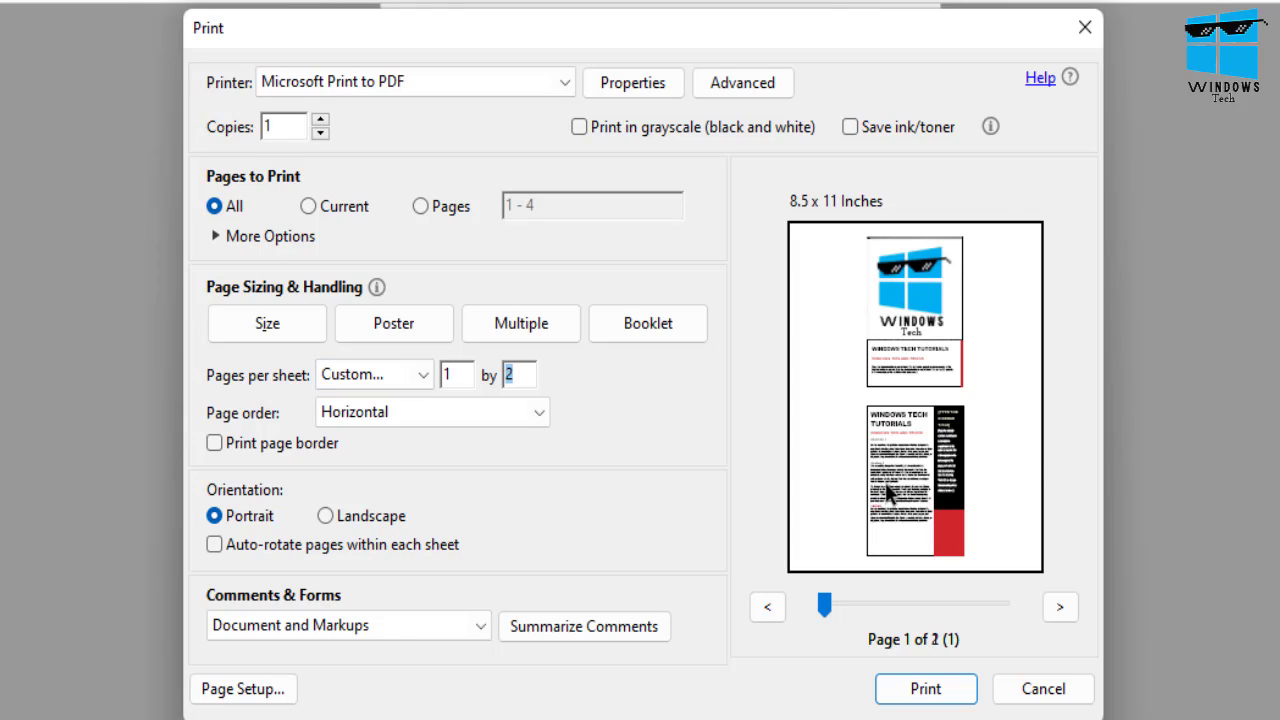
{"action": "mouse_move", "coordinate": [958, 303]}
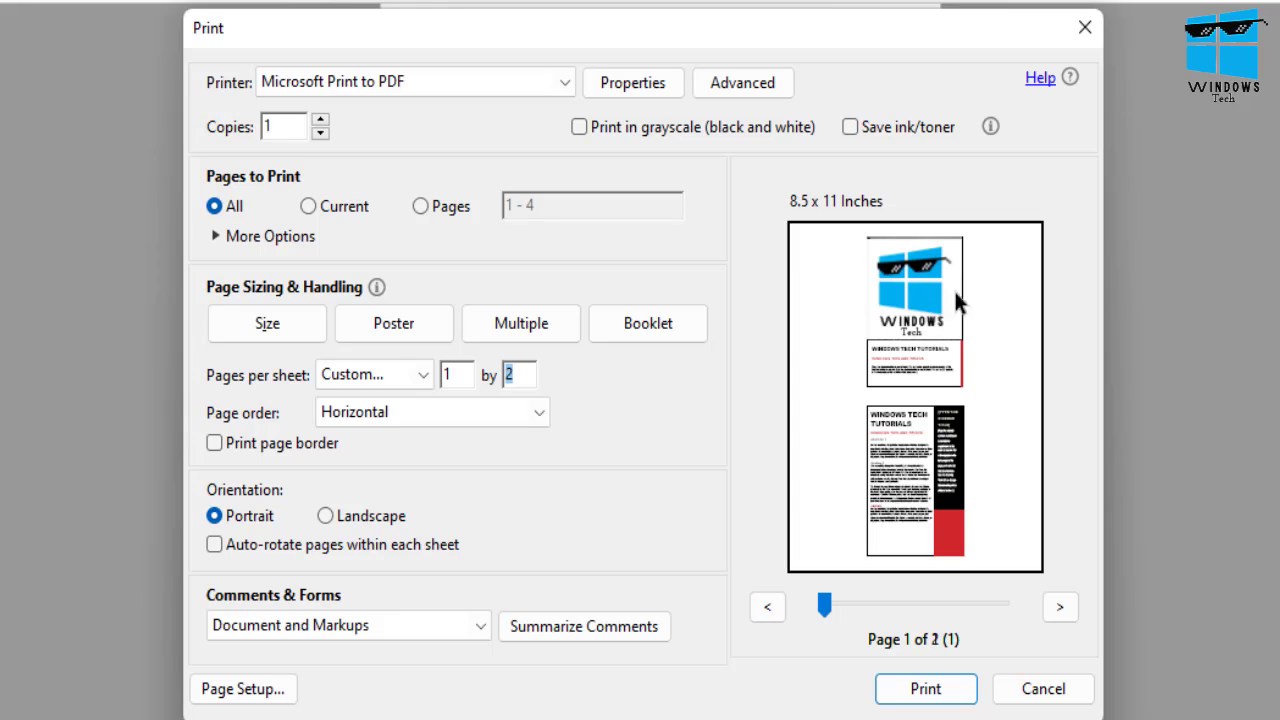
{"action": "mouse_move", "coordinate": [1008, 250]}
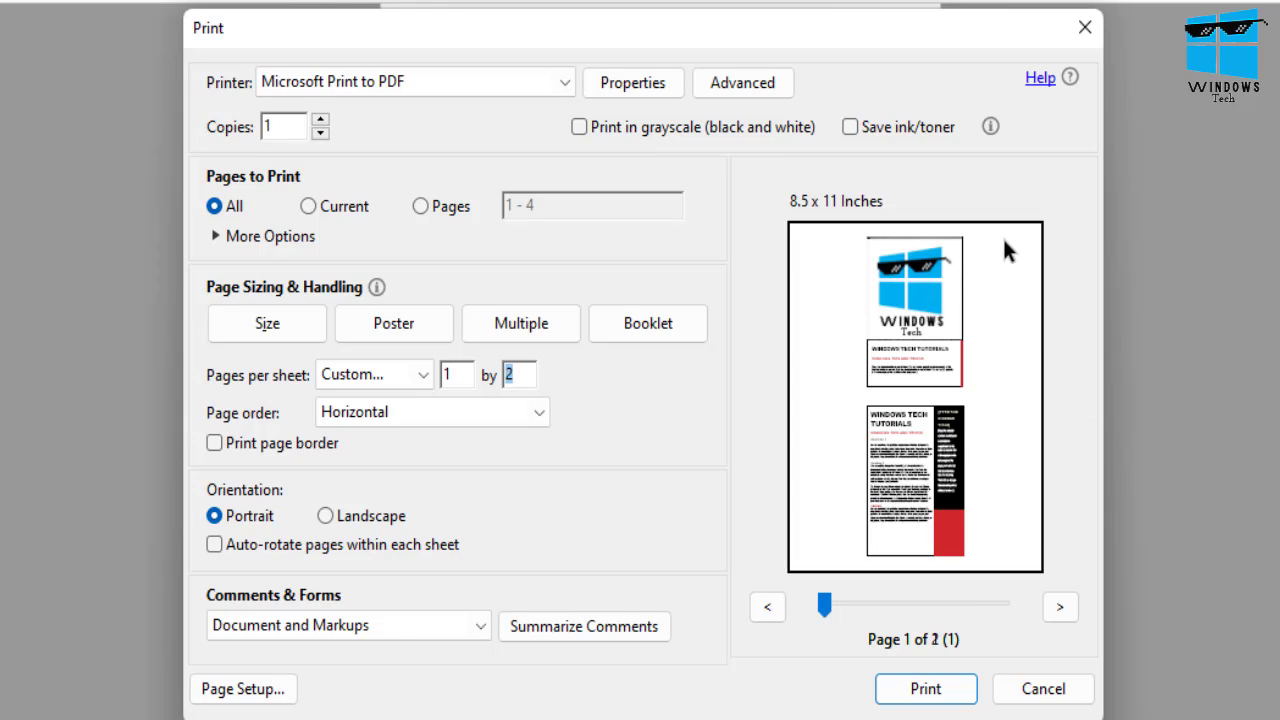
{"action": "mouse_move", "coordinate": [975, 372]}
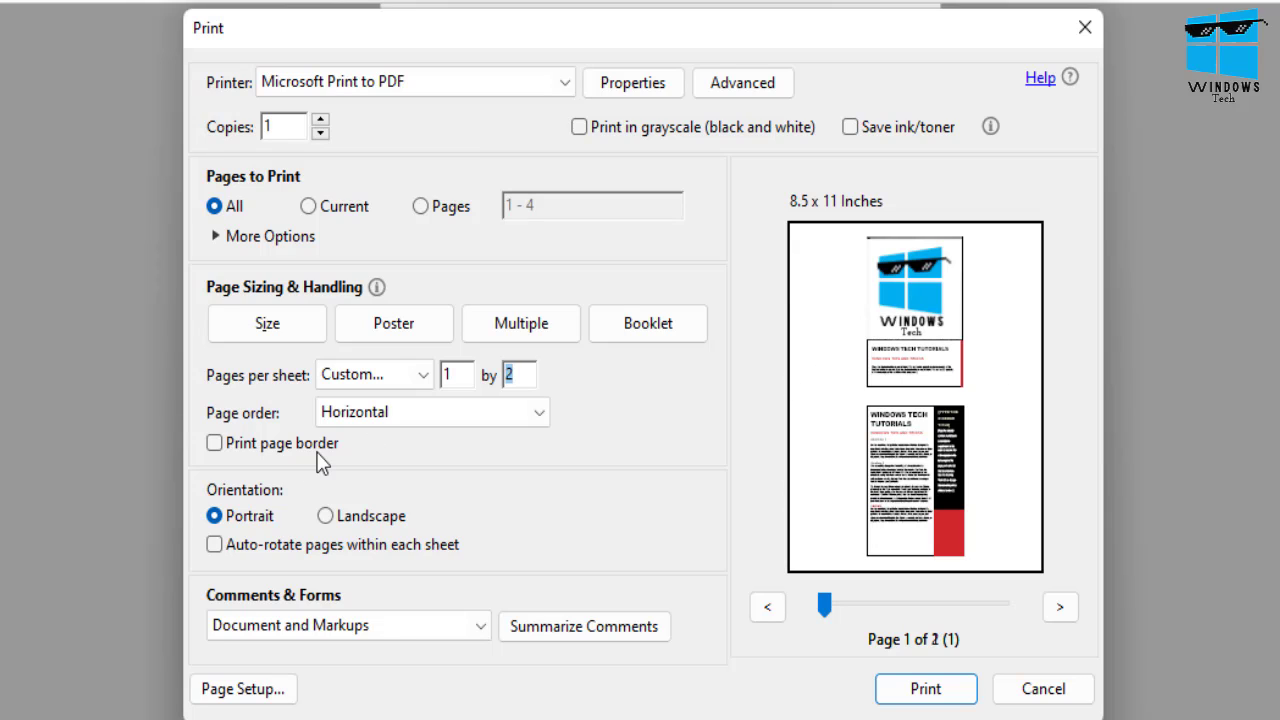
- Try landscape sheet orientation, then return to portrait
{"action": "left_click", "coordinate": [432, 411]}
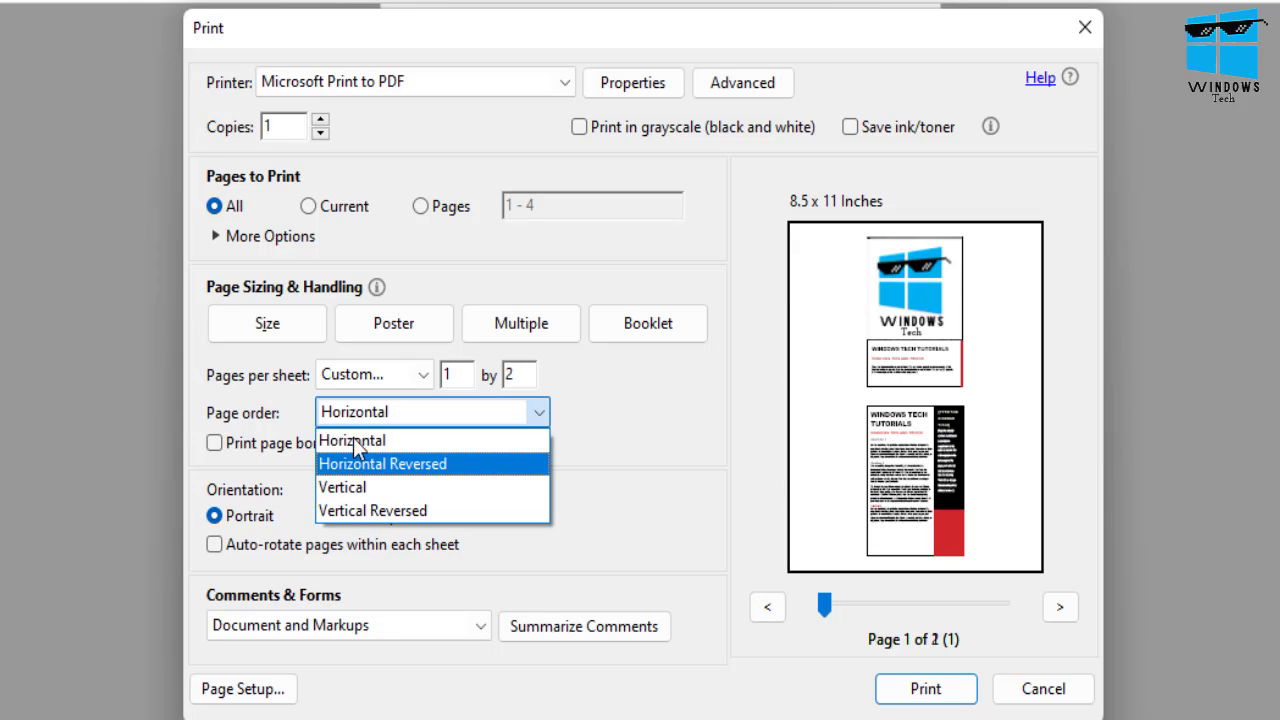
{"action": "mouse_move", "coordinate": [380, 463]}
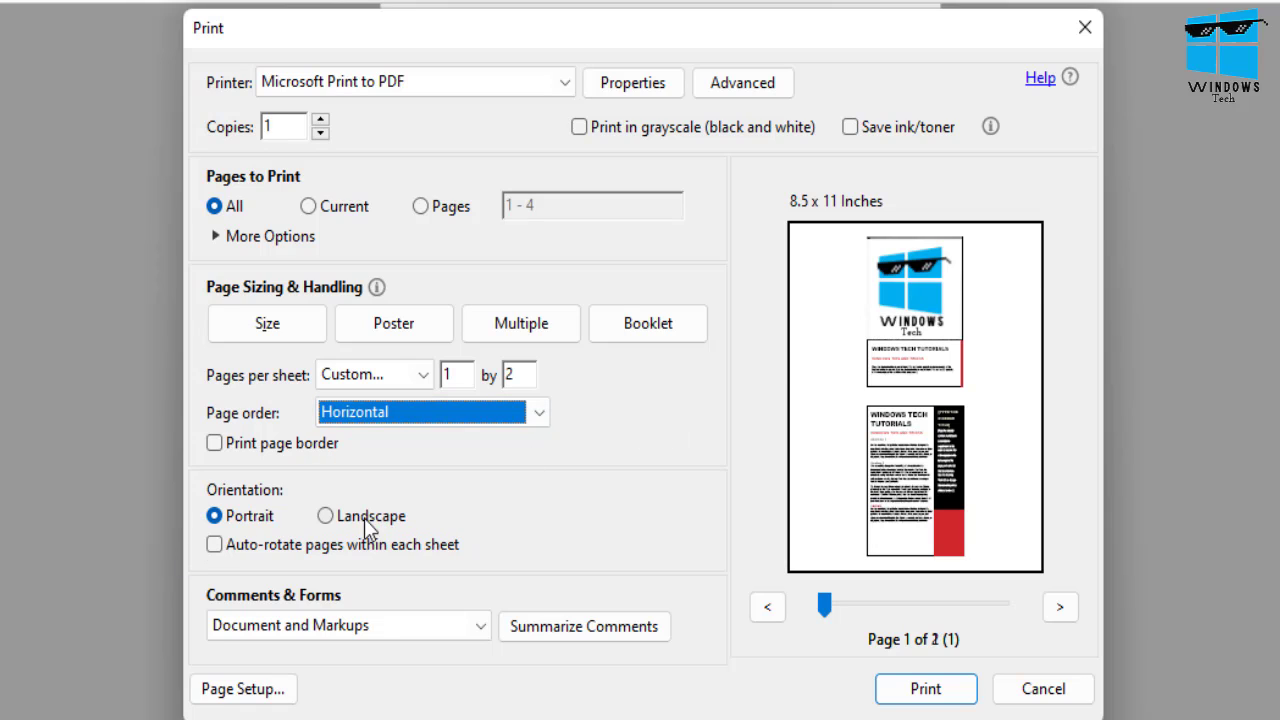
{"action": "left_click", "coordinate": [213, 515]}
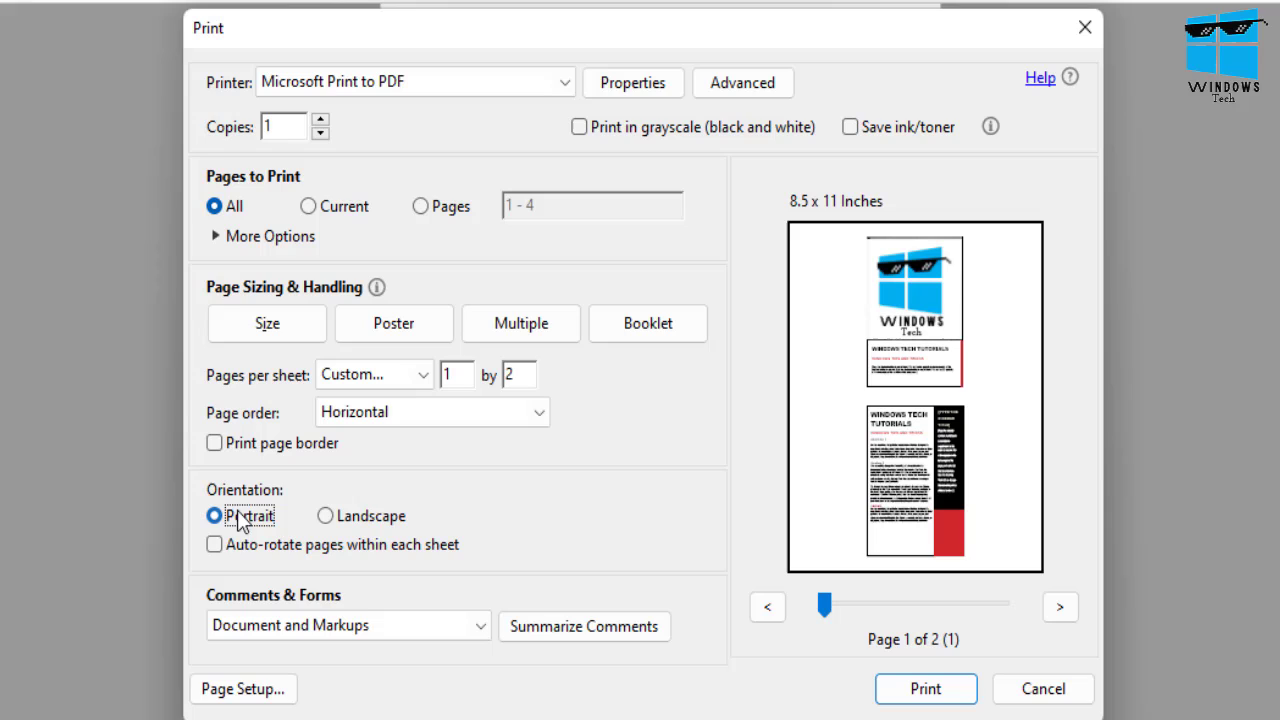
{"action": "left_click", "coordinate": [325, 515]}
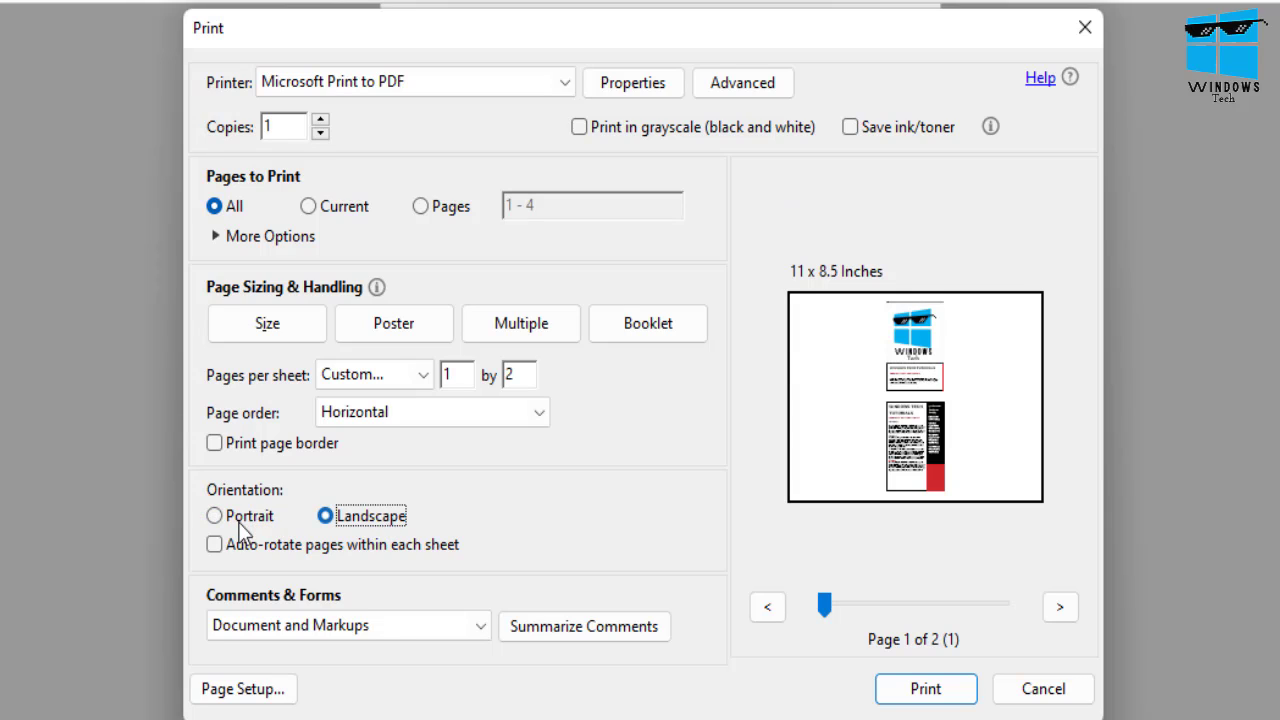
{"action": "left_click", "coordinate": [214, 515]}
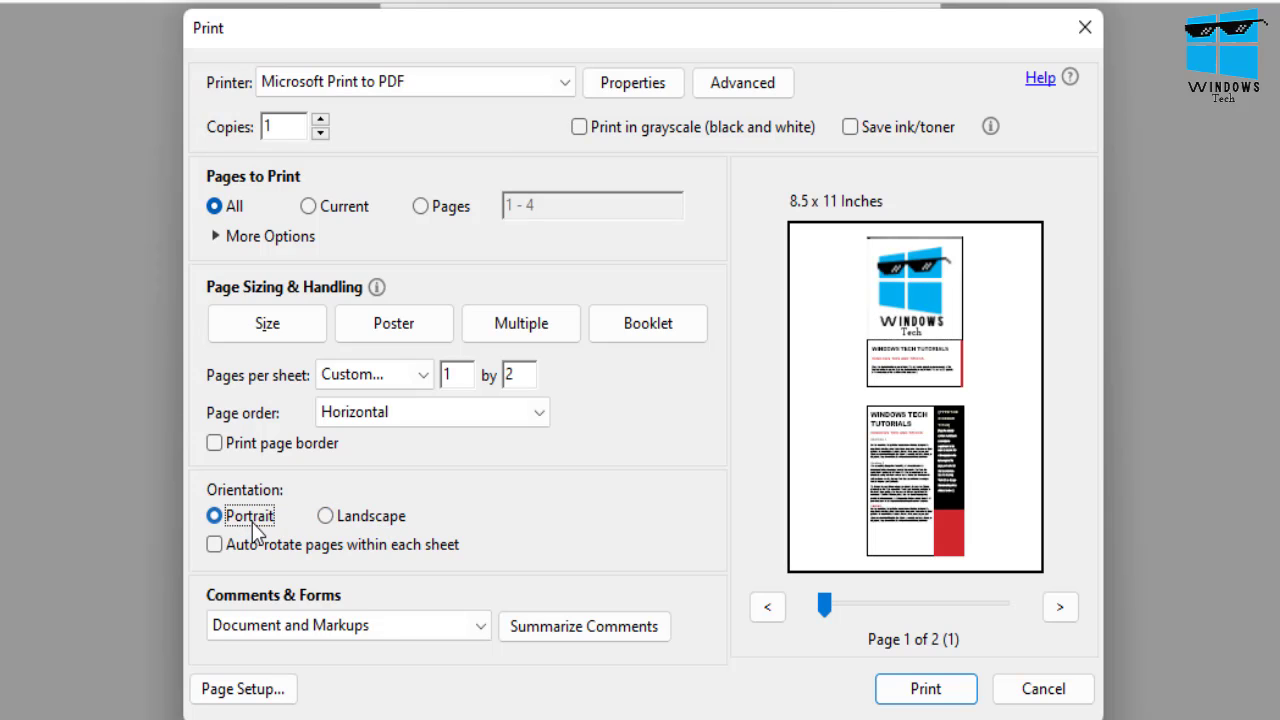
- Try Vertical page order and landscape, ending with portrait and Horizontal order
{"action": "left_click", "coordinate": [432, 411]}
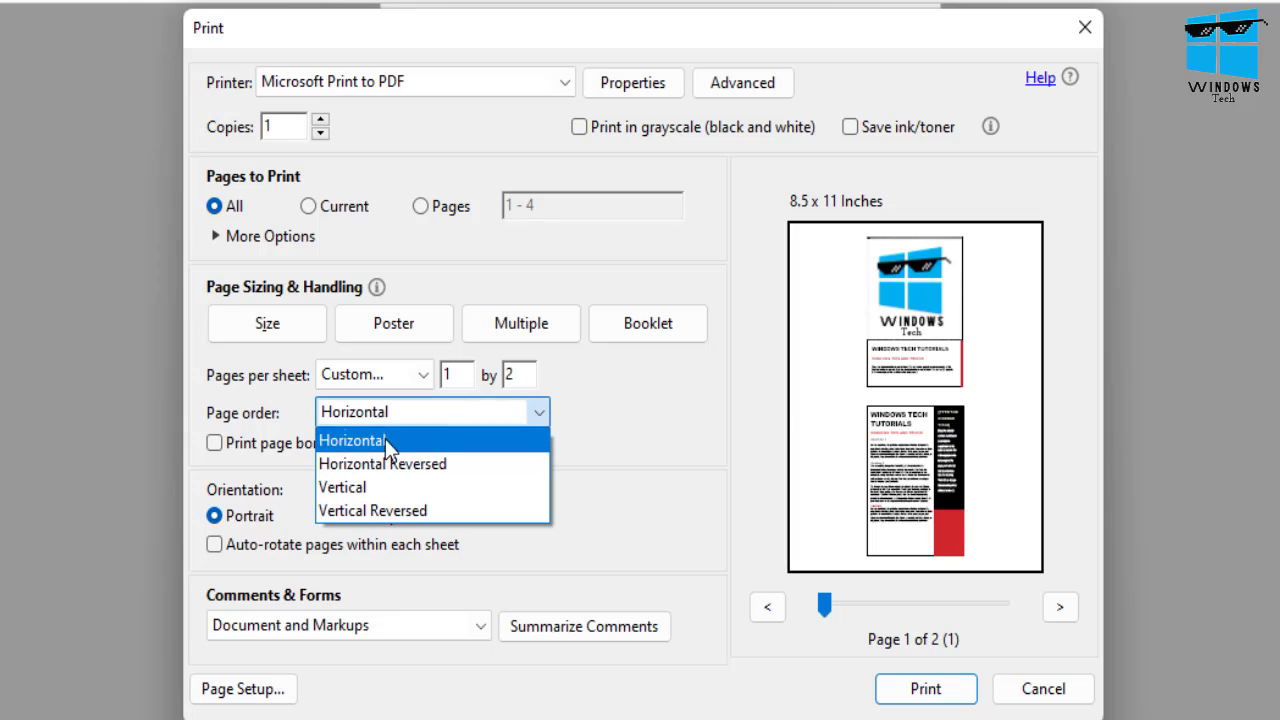
{"action": "left_click", "coordinate": [343, 487]}
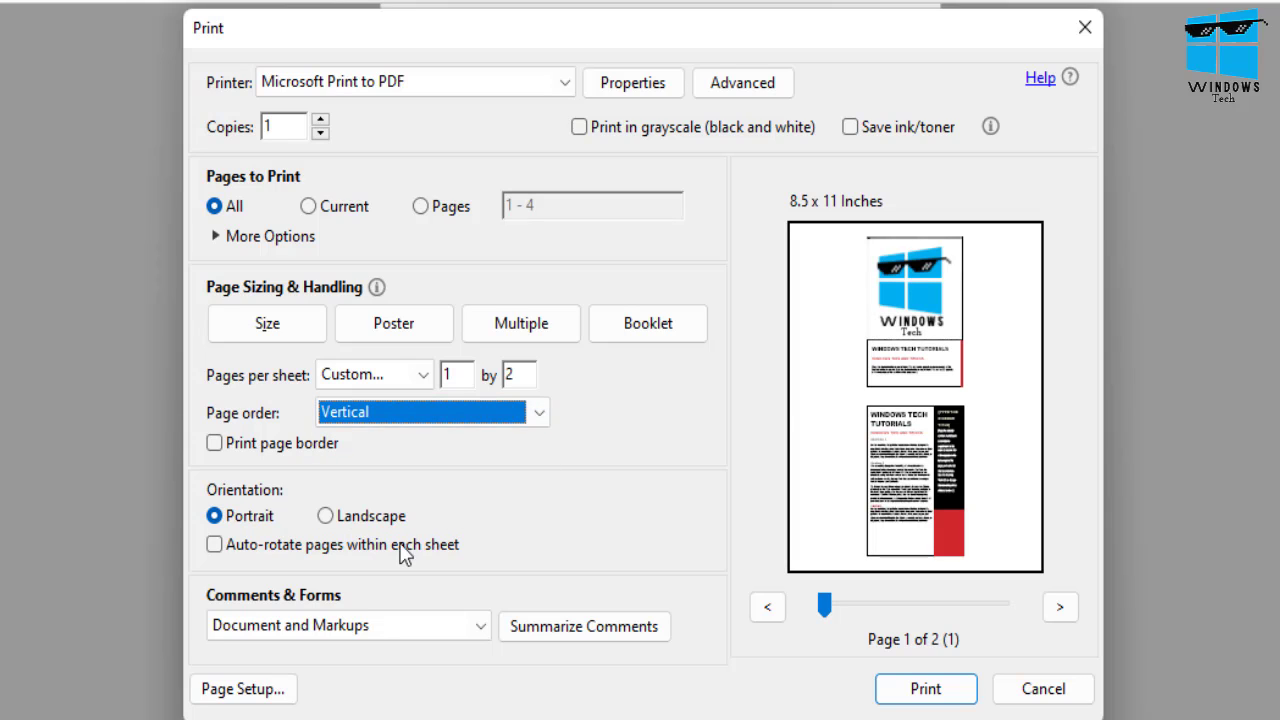
{"action": "left_click", "coordinate": [325, 515]}
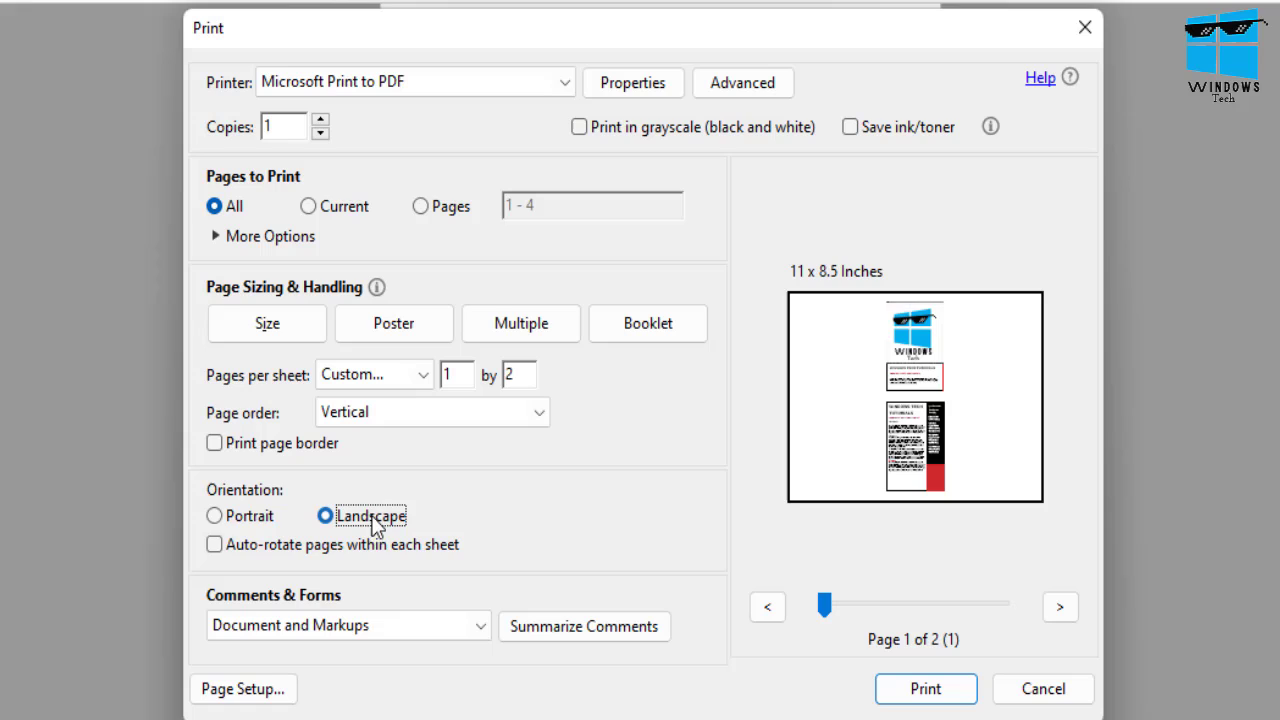
{"action": "left_click", "coordinate": [213, 515]}
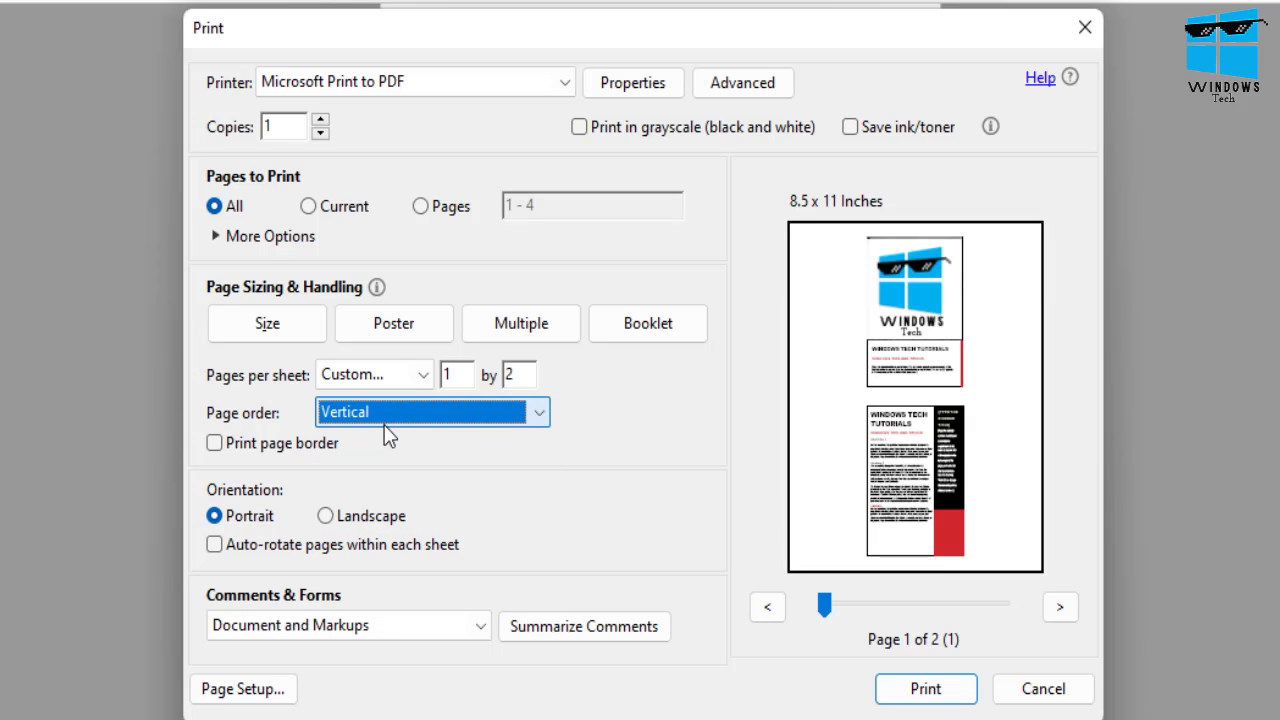
{"action": "left_click", "coordinate": [430, 411]}
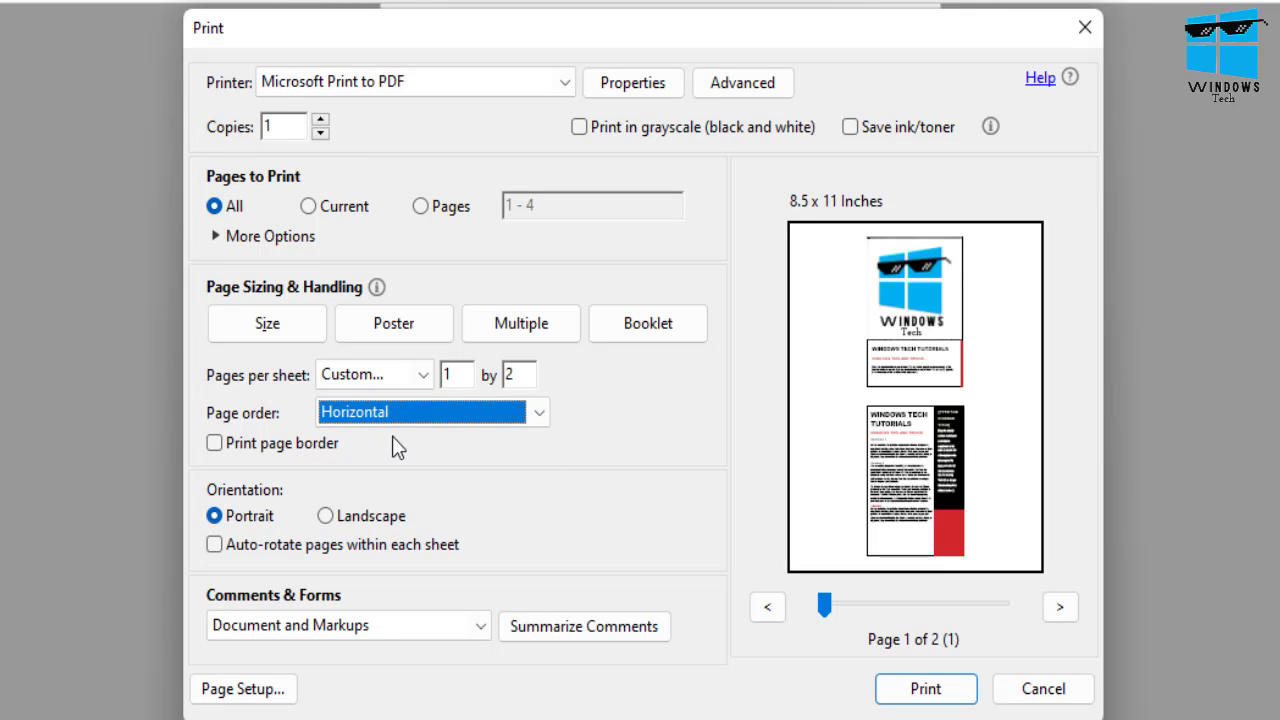
{"action": "mouse_move", "coordinate": [986, 441]}
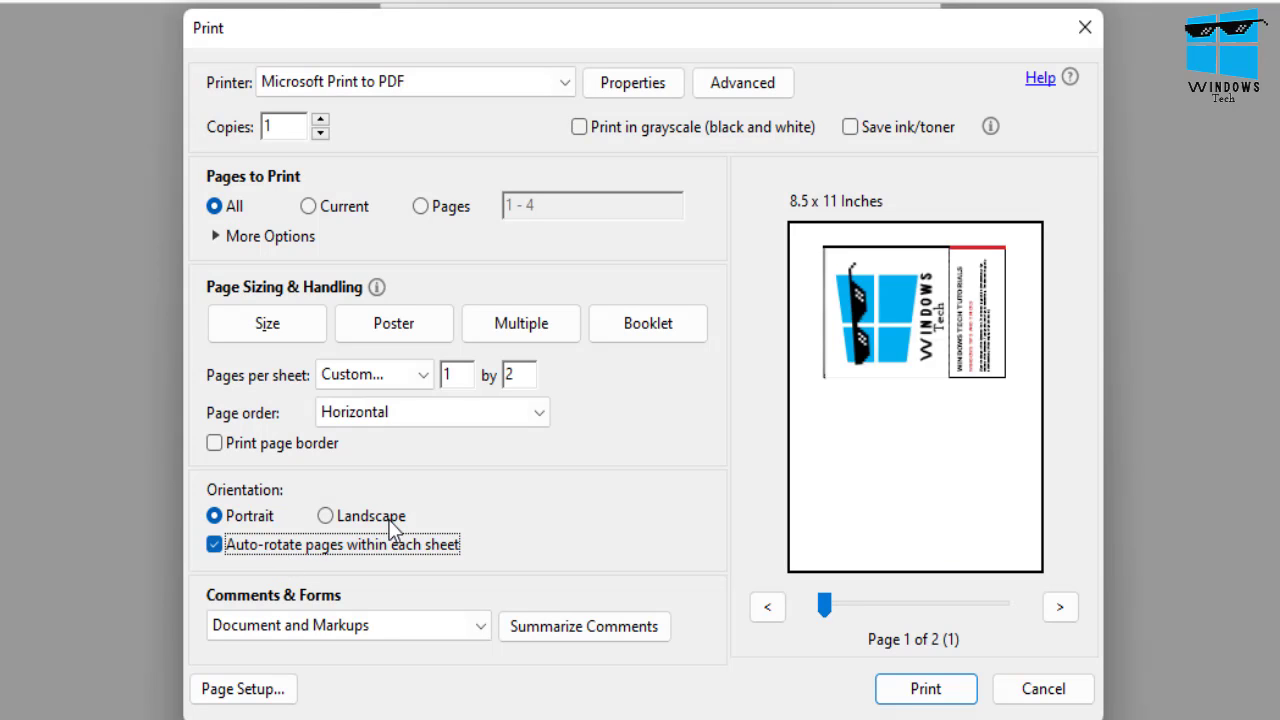
- Try landscape and Vertical Reversed order, ending with portrait and Horizontal order
{"action": "left_click", "coordinate": [326, 515]}
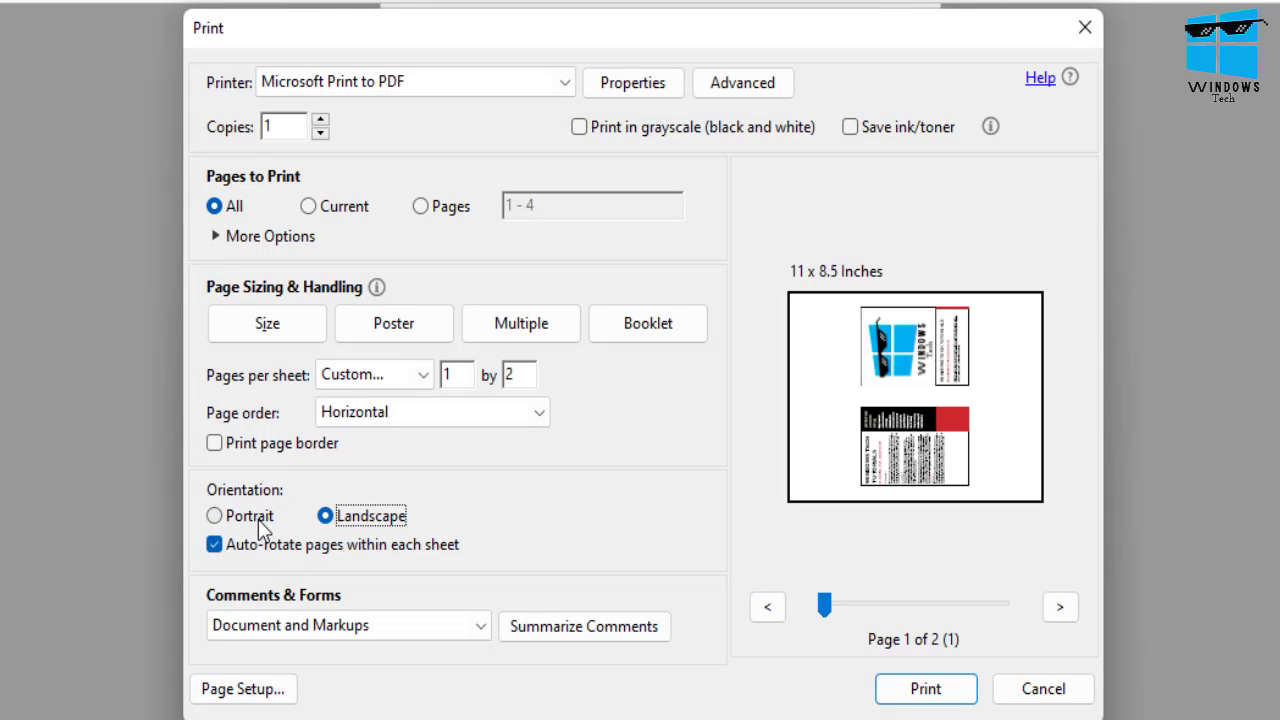
{"action": "left_click", "coordinate": [214, 515]}
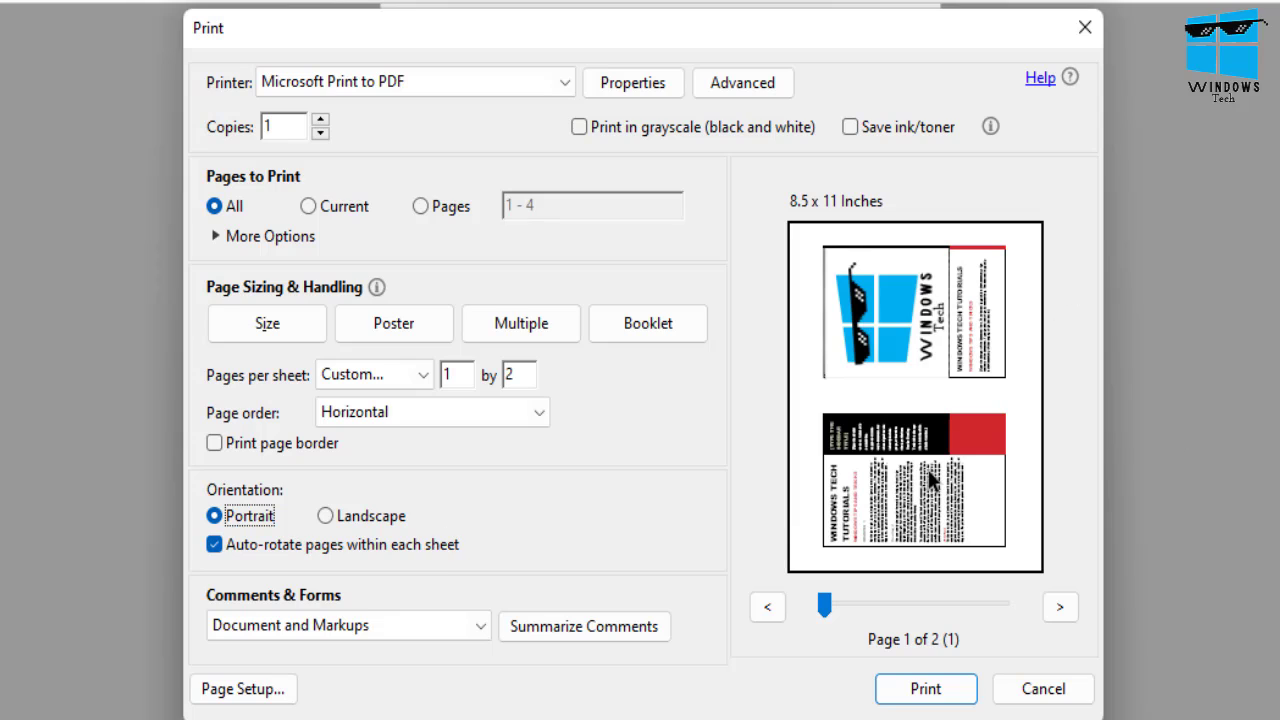
{"action": "left_click", "coordinate": [432, 411]}
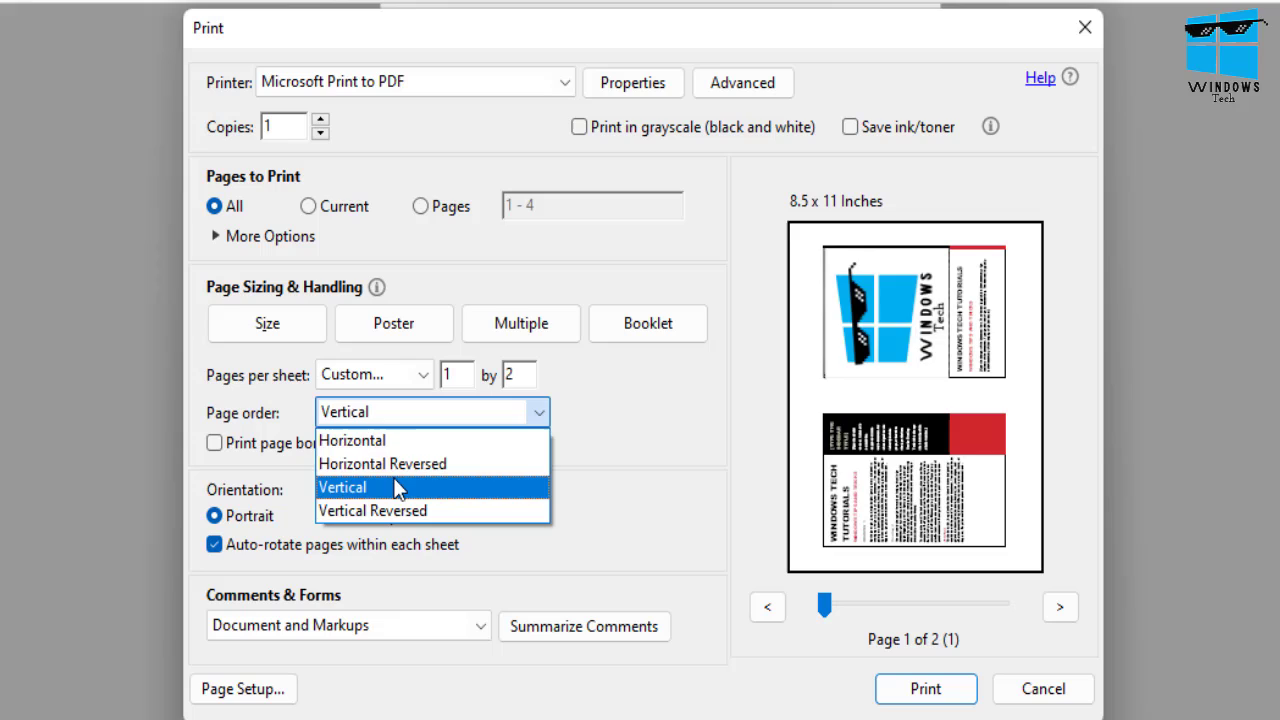
{"action": "left_click", "coordinate": [342, 487]}
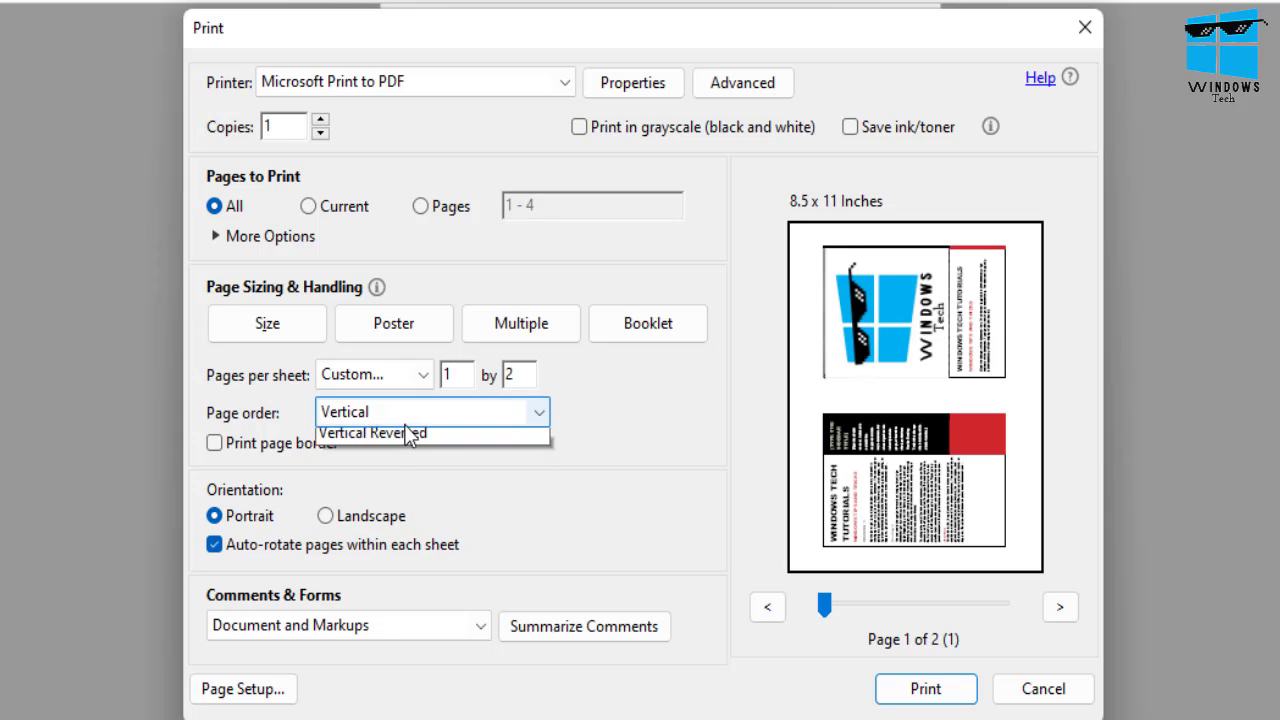
{"action": "left_click", "coordinate": [372, 432]}
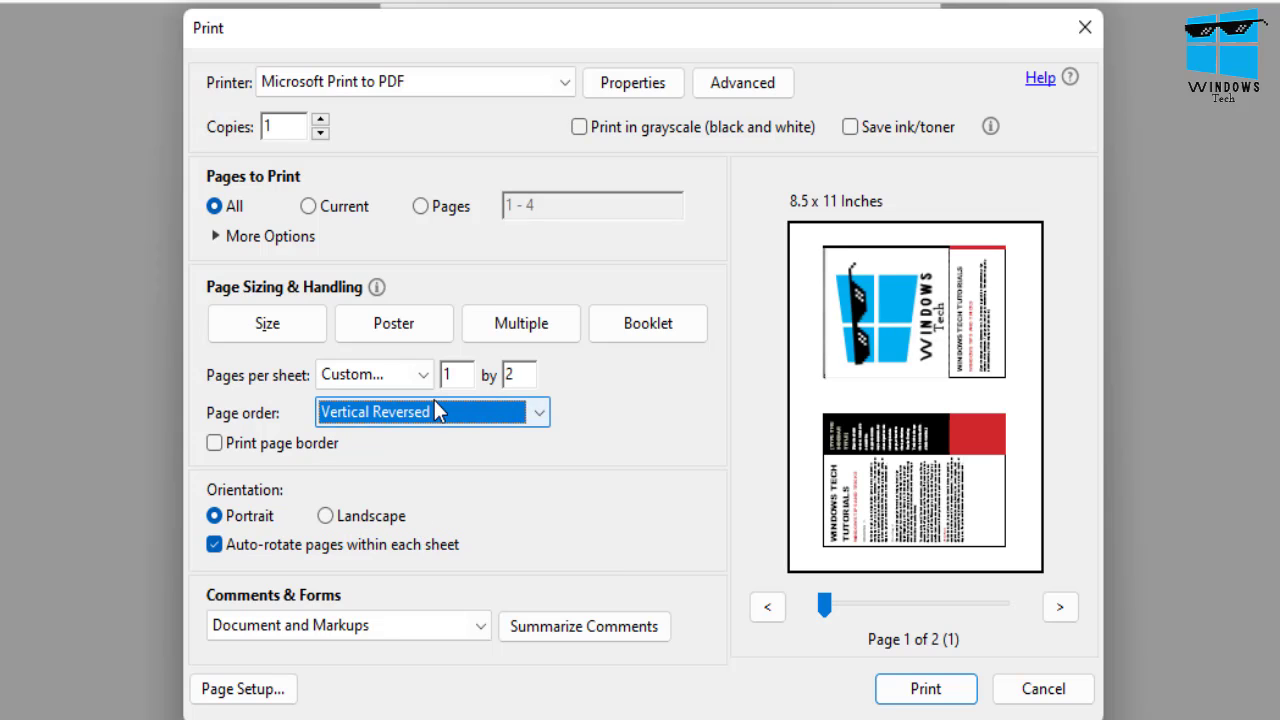
{"action": "left_click", "coordinate": [432, 411]}
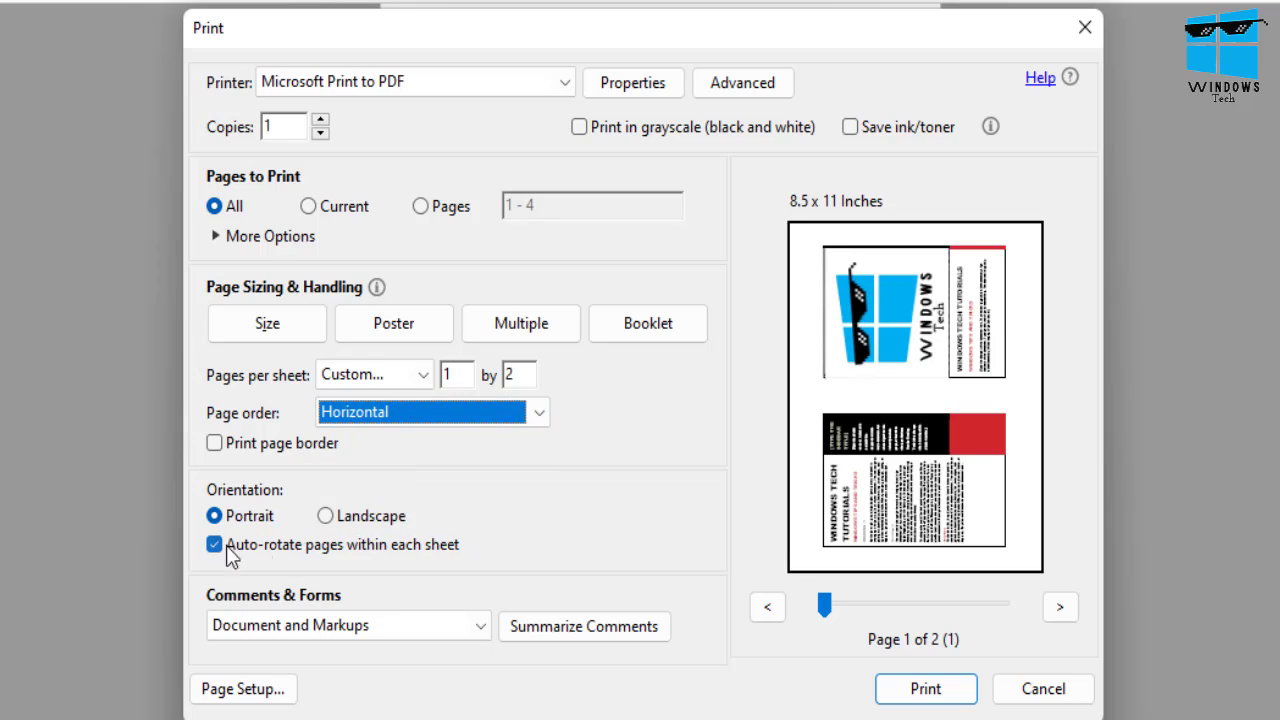
{"action": "mouse_move", "coordinate": [753, 476]}
{"action": "type", "text": "2"}
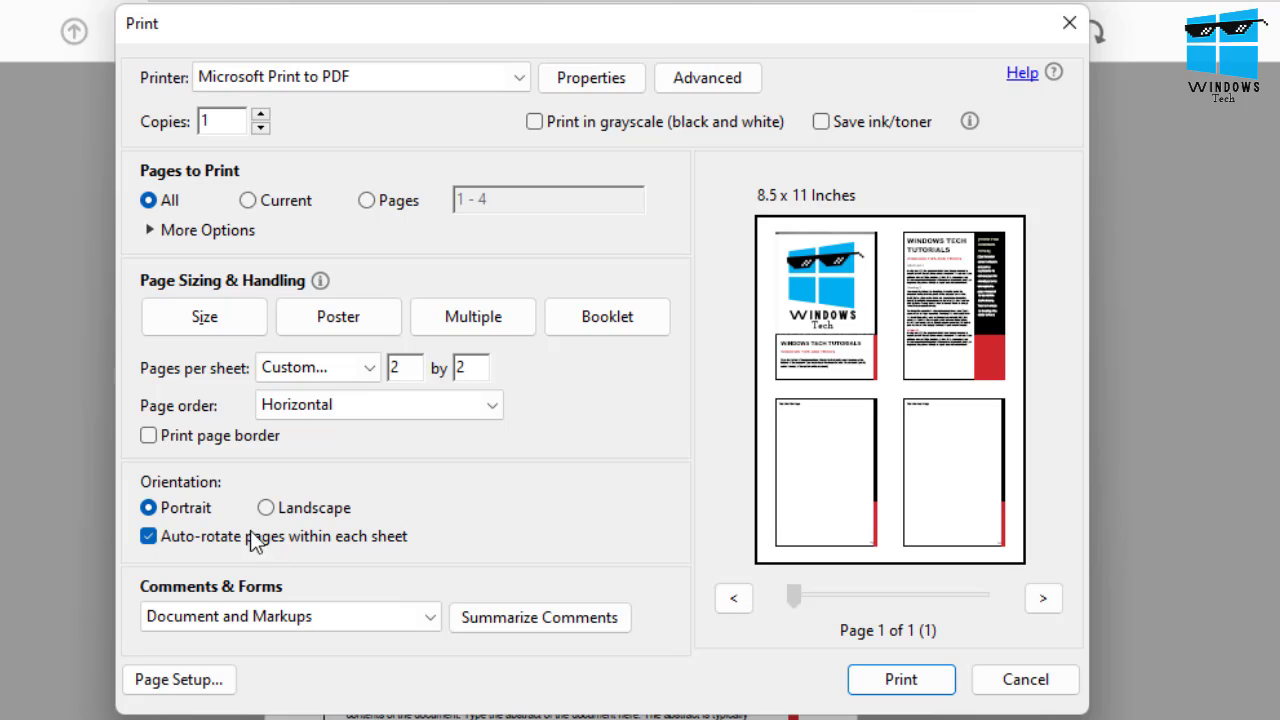
- Try landscape, then 4 and 9 pages per sheet, settling on 2 per sheet
{"action": "left_click", "coordinate": [266, 507]}
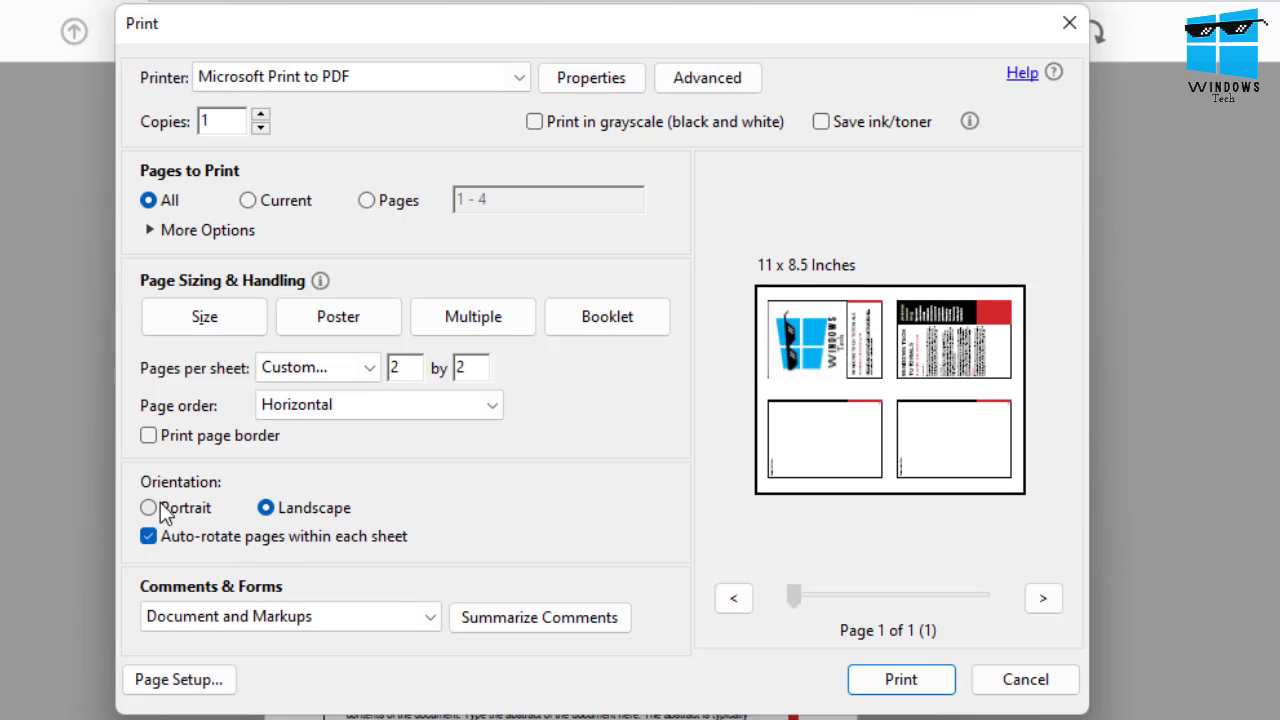
{"action": "left_click", "coordinate": [148, 507]}
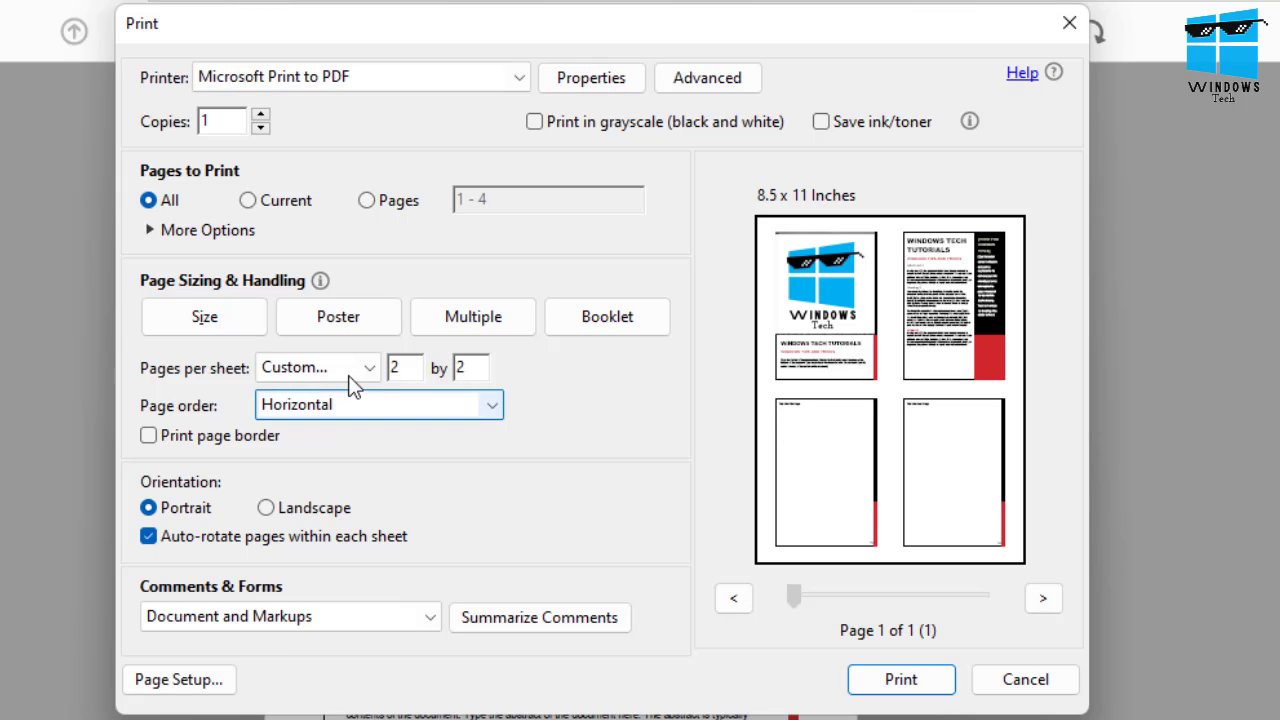
{"action": "left_click", "coordinate": [404, 367]}
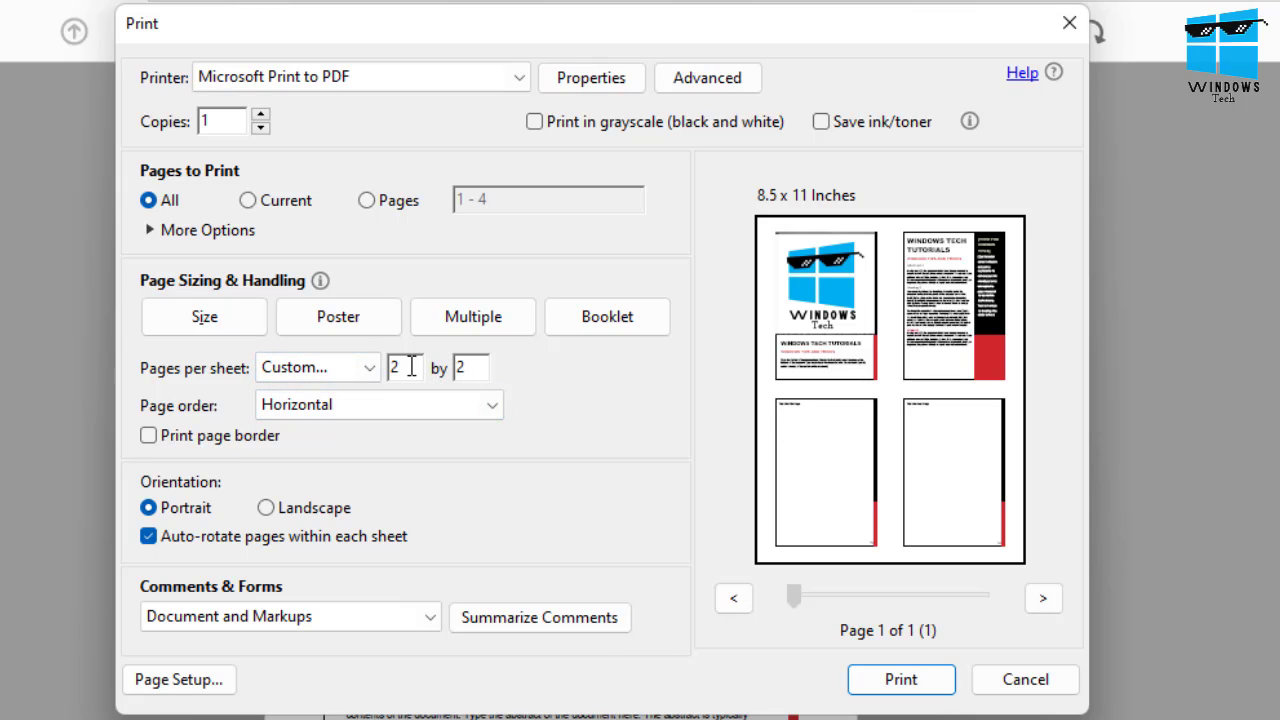
{"action": "left_click", "coordinate": [317, 367]}
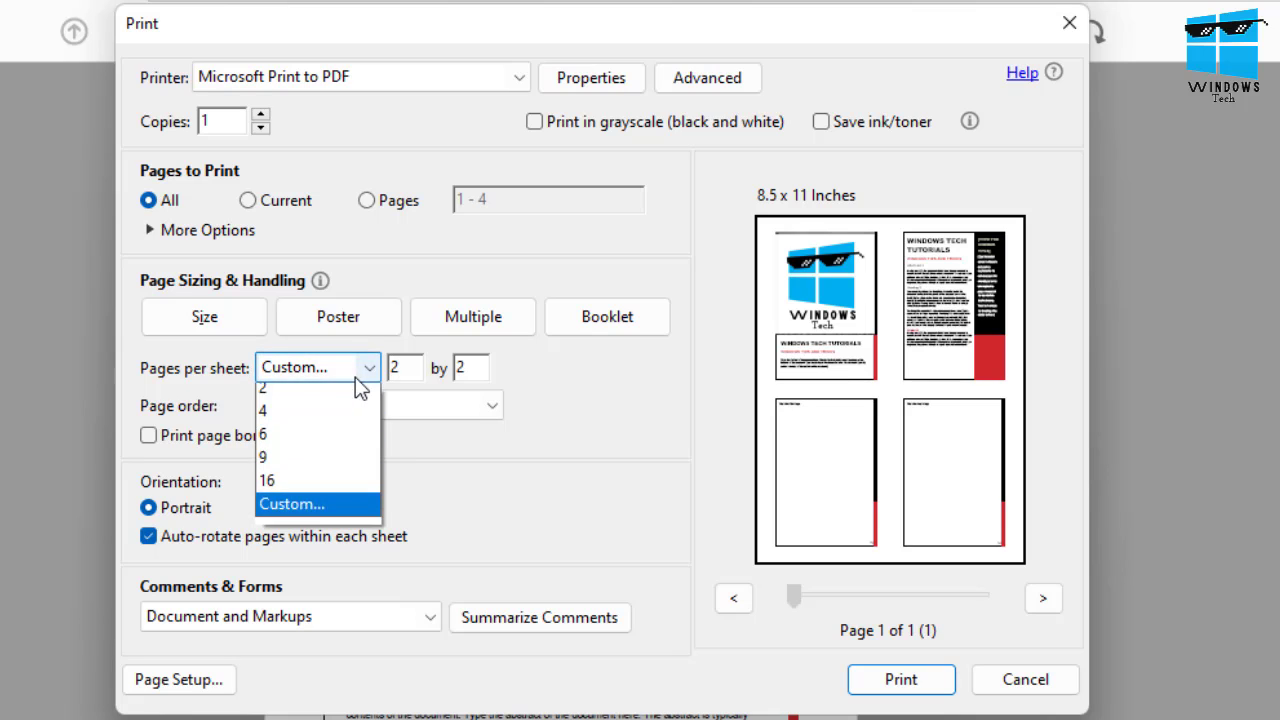
{"action": "left_click", "coordinate": [263, 410]}
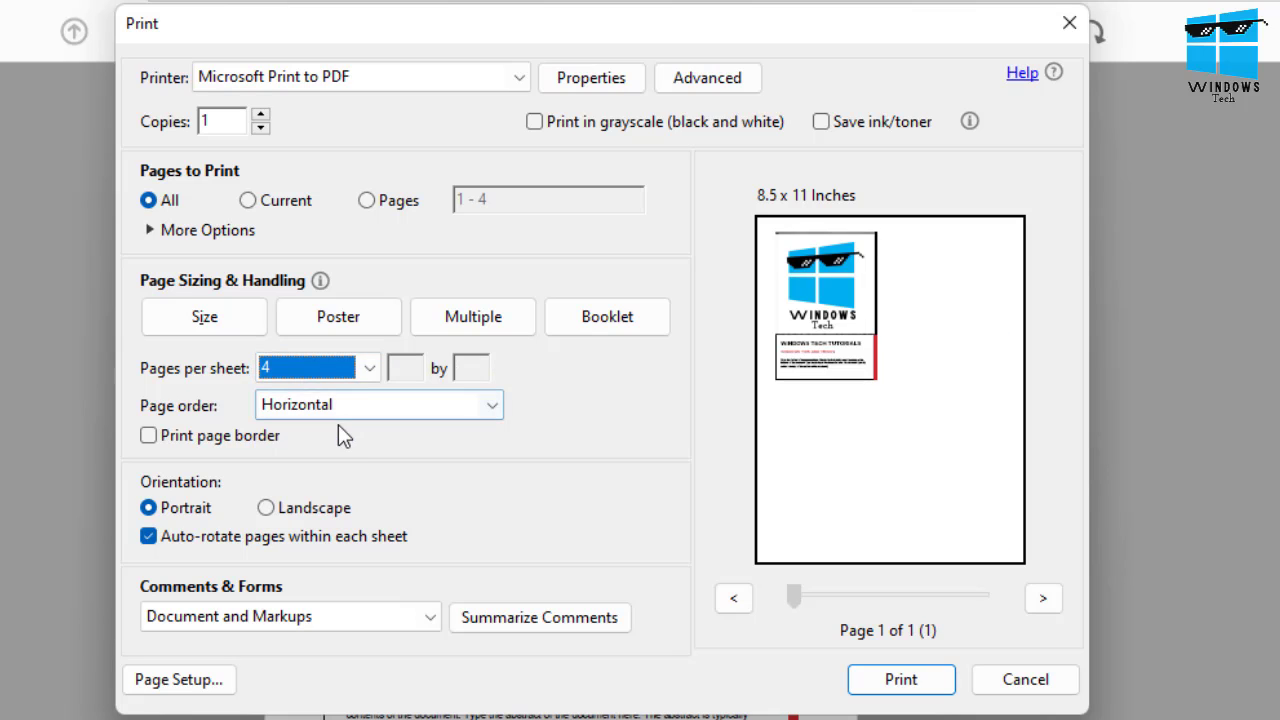
{"action": "left_click", "coordinate": [315, 367]}
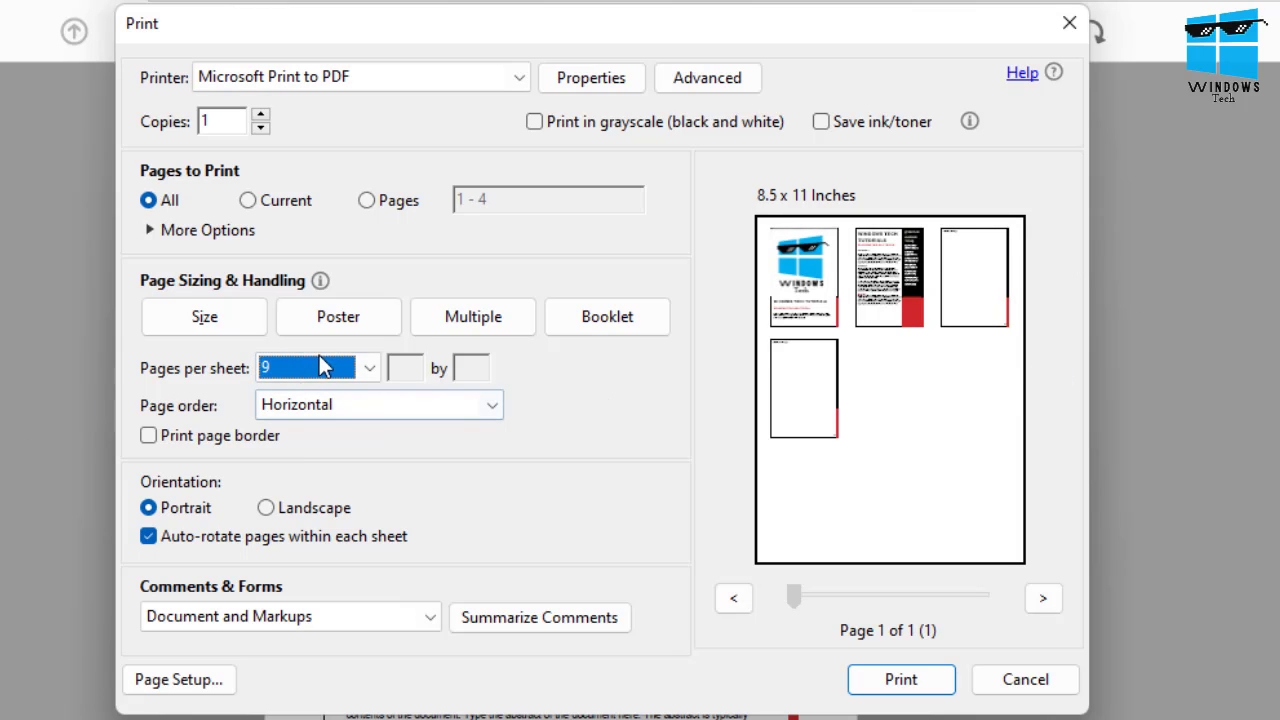
{"action": "left_click", "coordinate": [315, 367]}
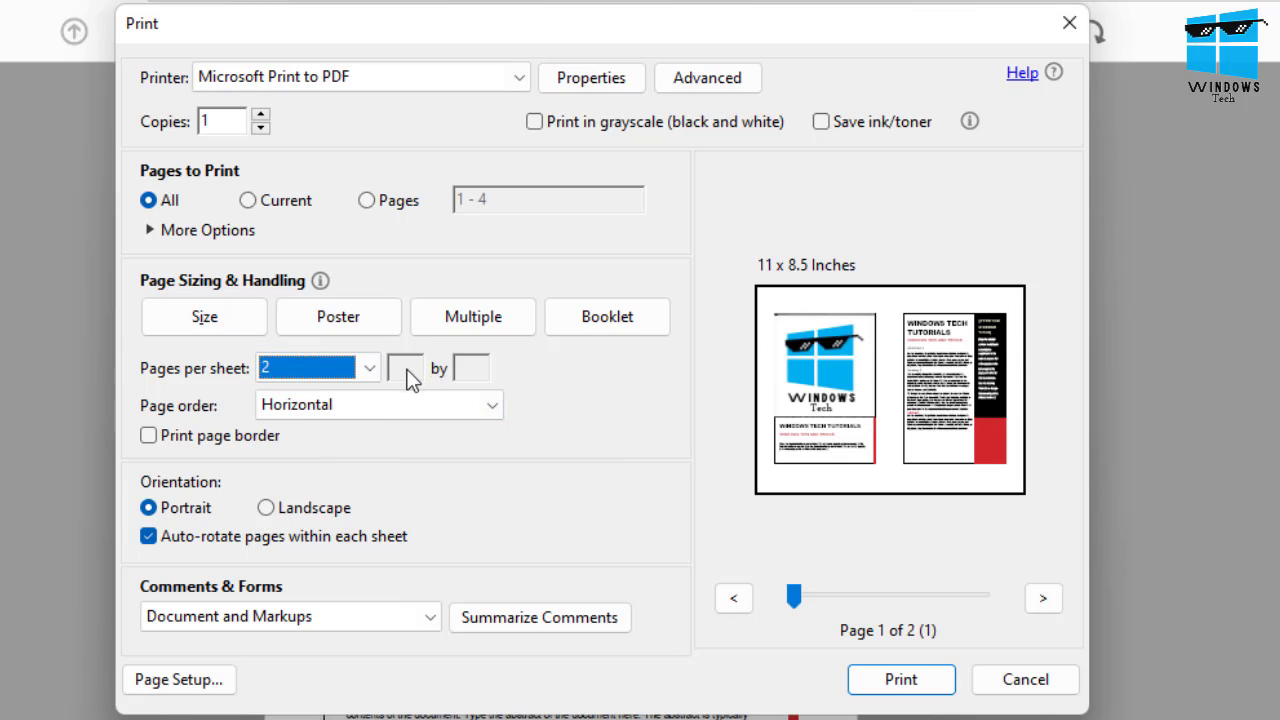
{"action": "mouse_move", "coordinate": [688, 463]}
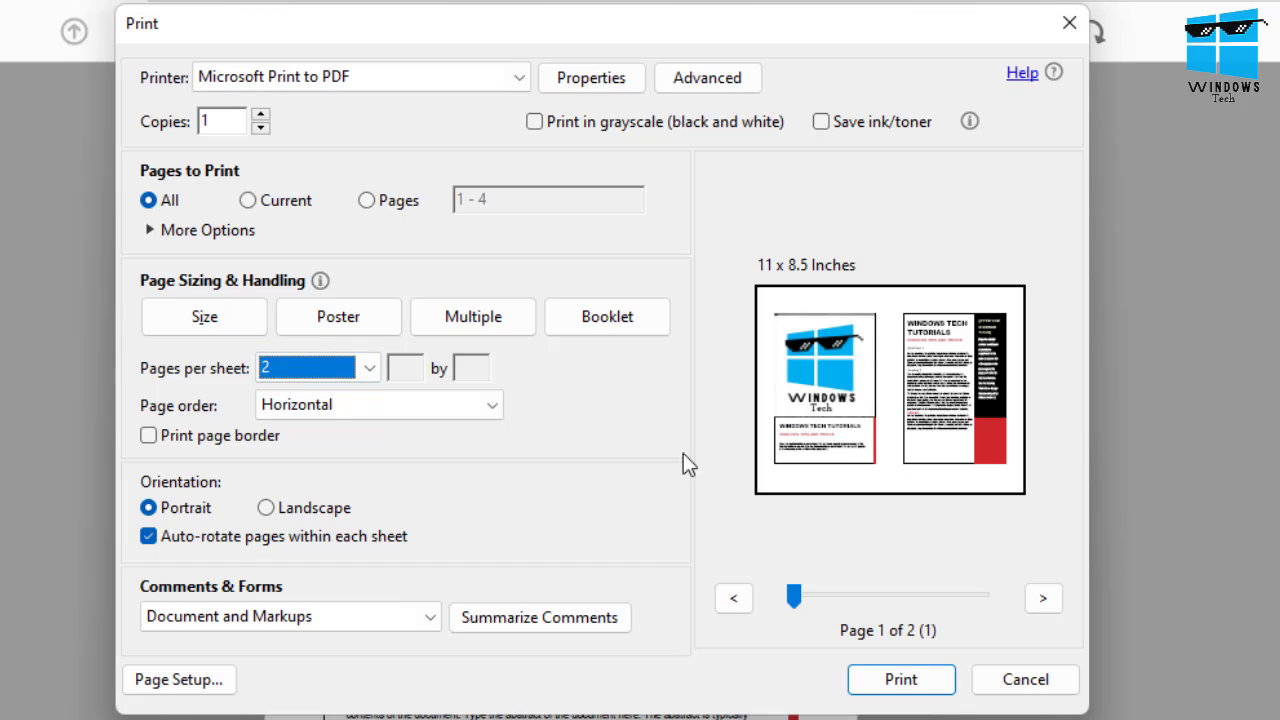
{"action": "mouse_move", "coordinate": [250, 495]}
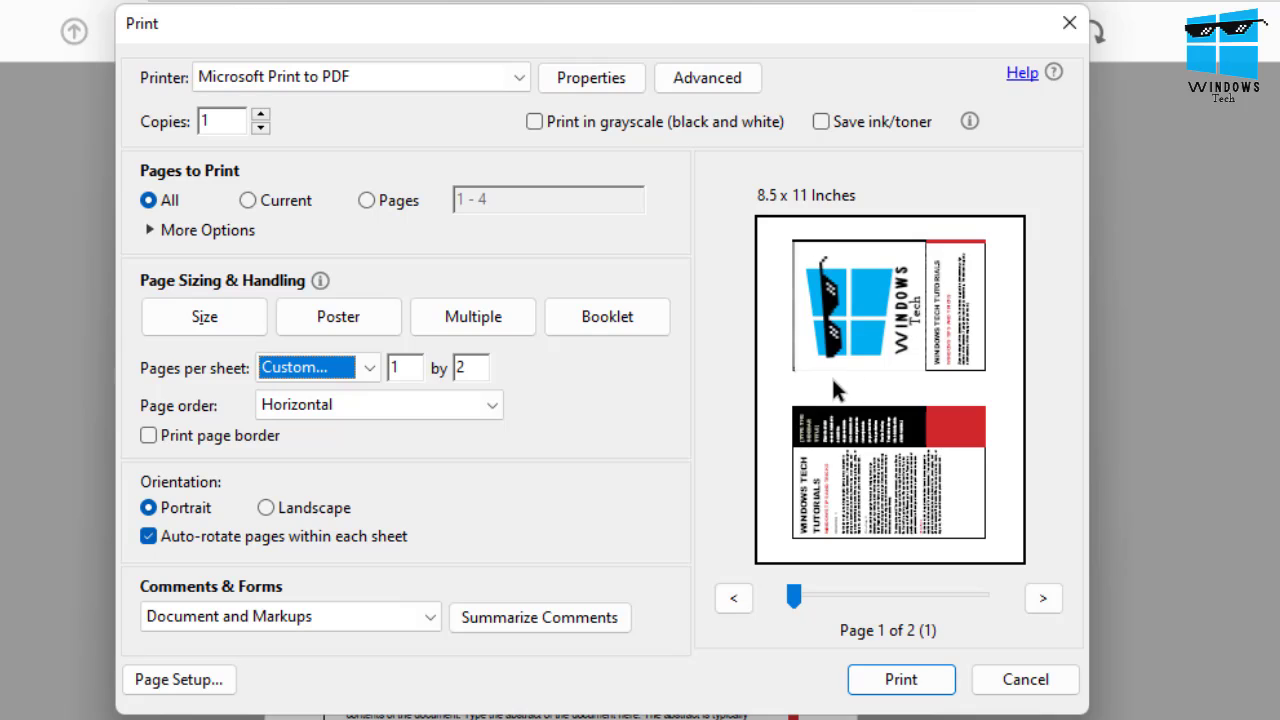
{"action": "mouse_move", "coordinate": [289, 503]}
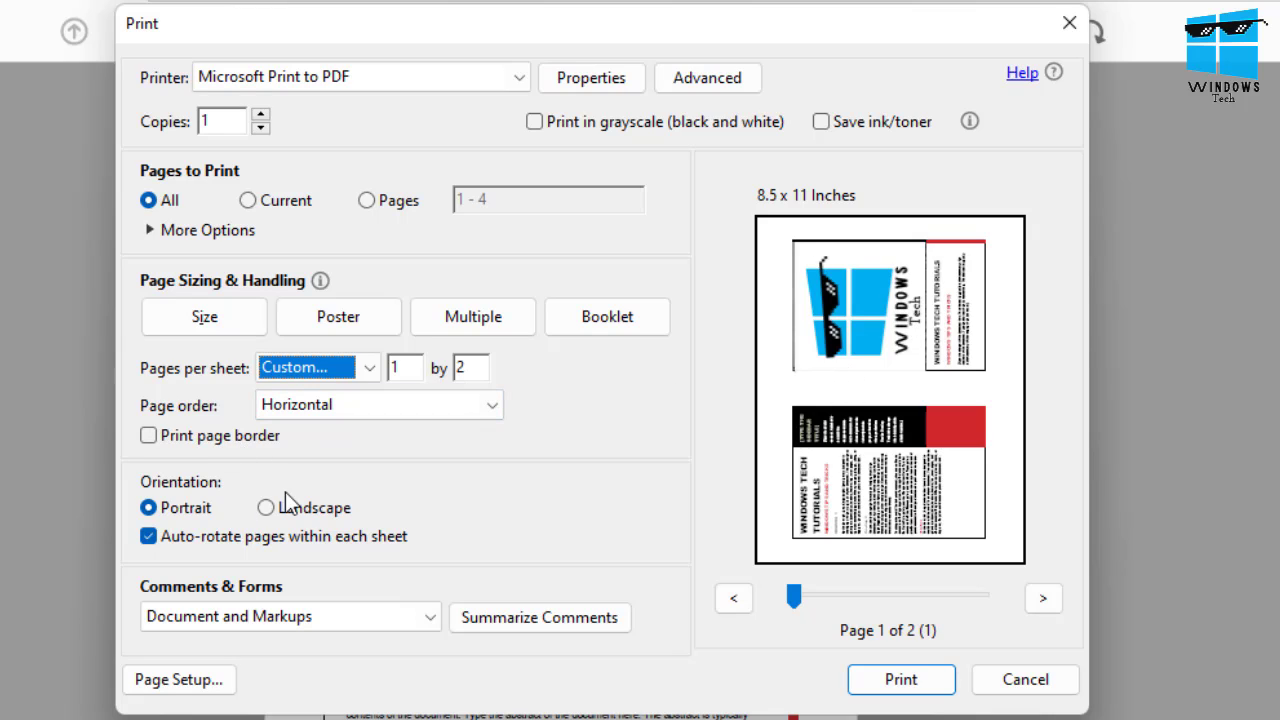
- Set pages per sheet to 2 and finish in portrait orientation
{"action": "left_click", "coordinate": [266, 507]}
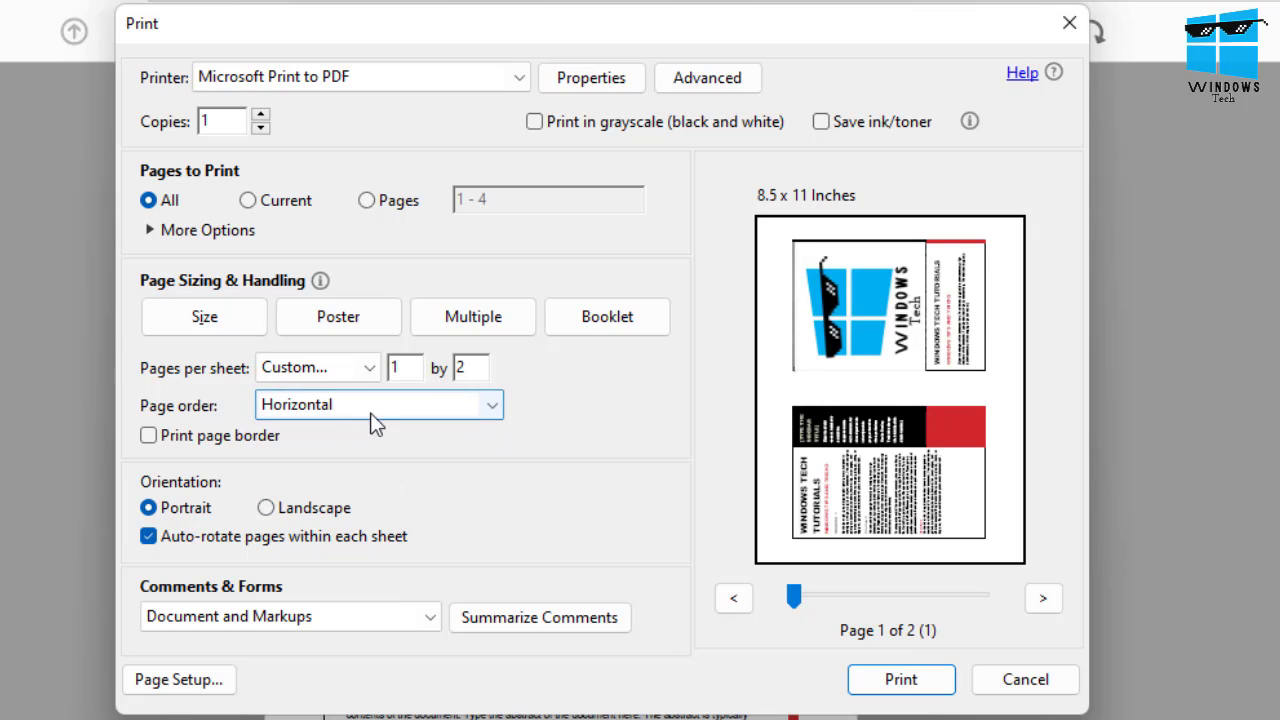
{"action": "left_click", "coordinate": [317, 367]}
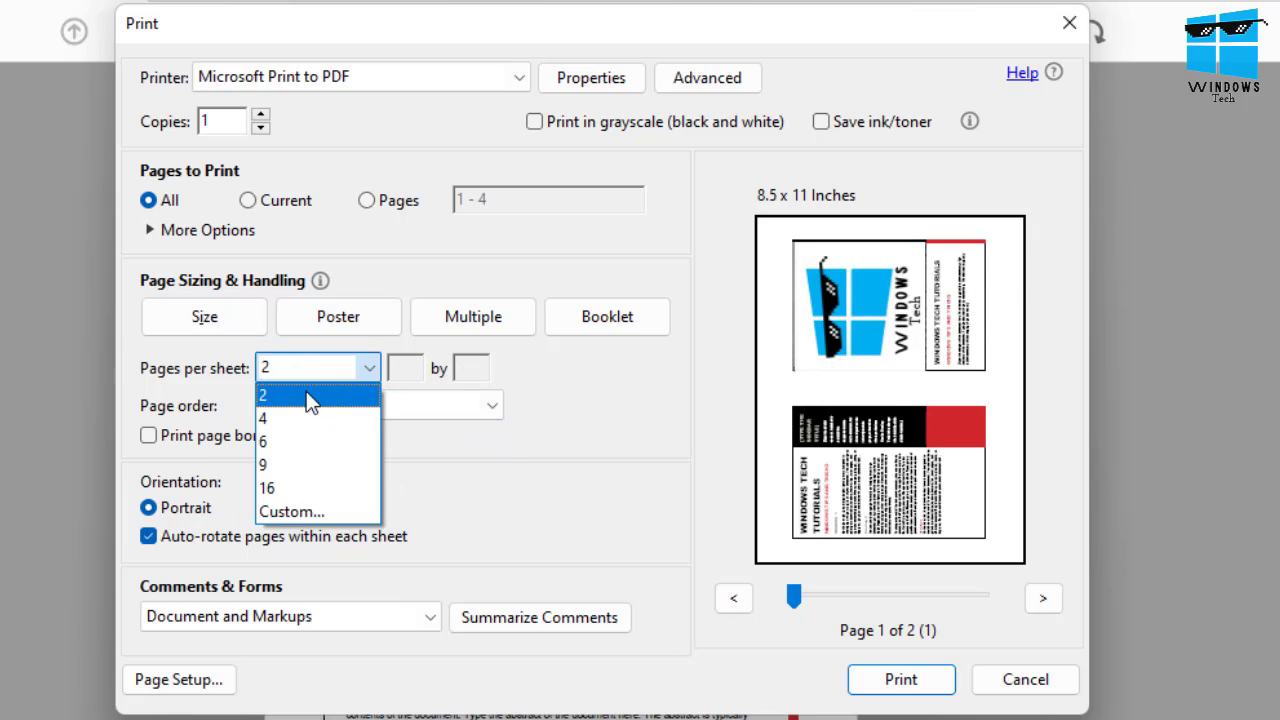
{"action": "left_click", "coordinate": [263, 394]}
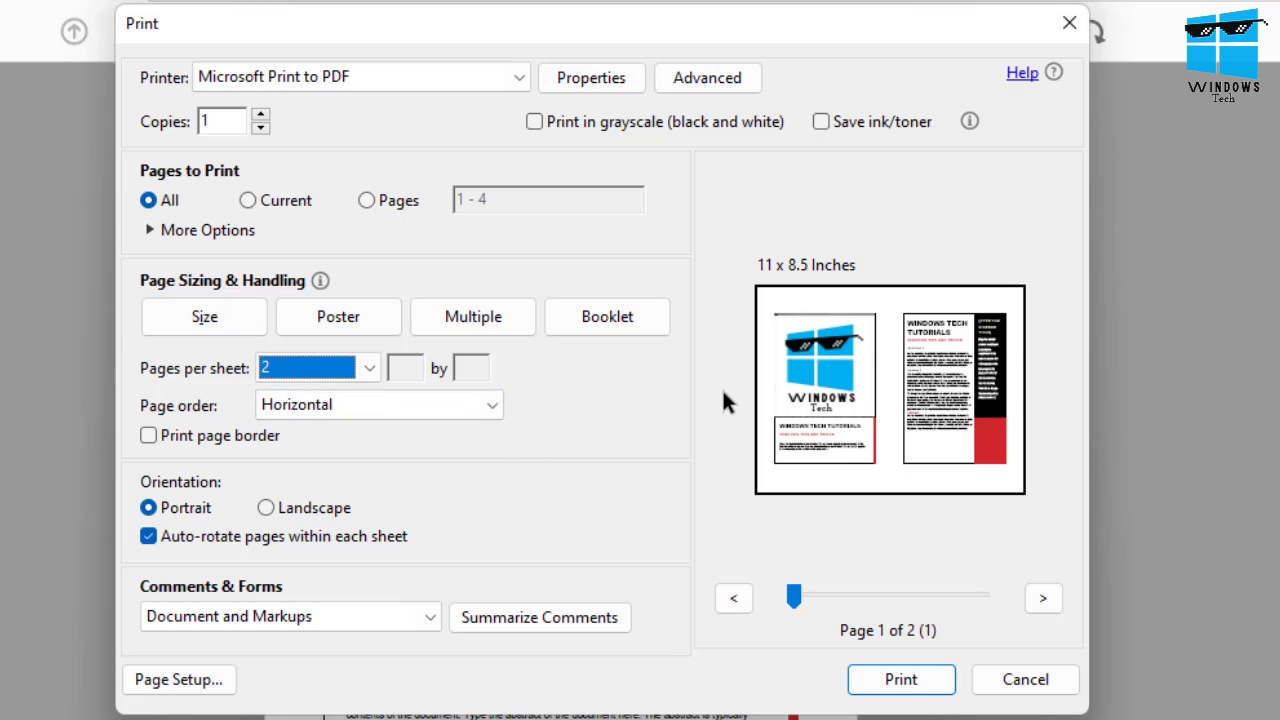
{"action": "left_click", "coordinate": [266, 508]}
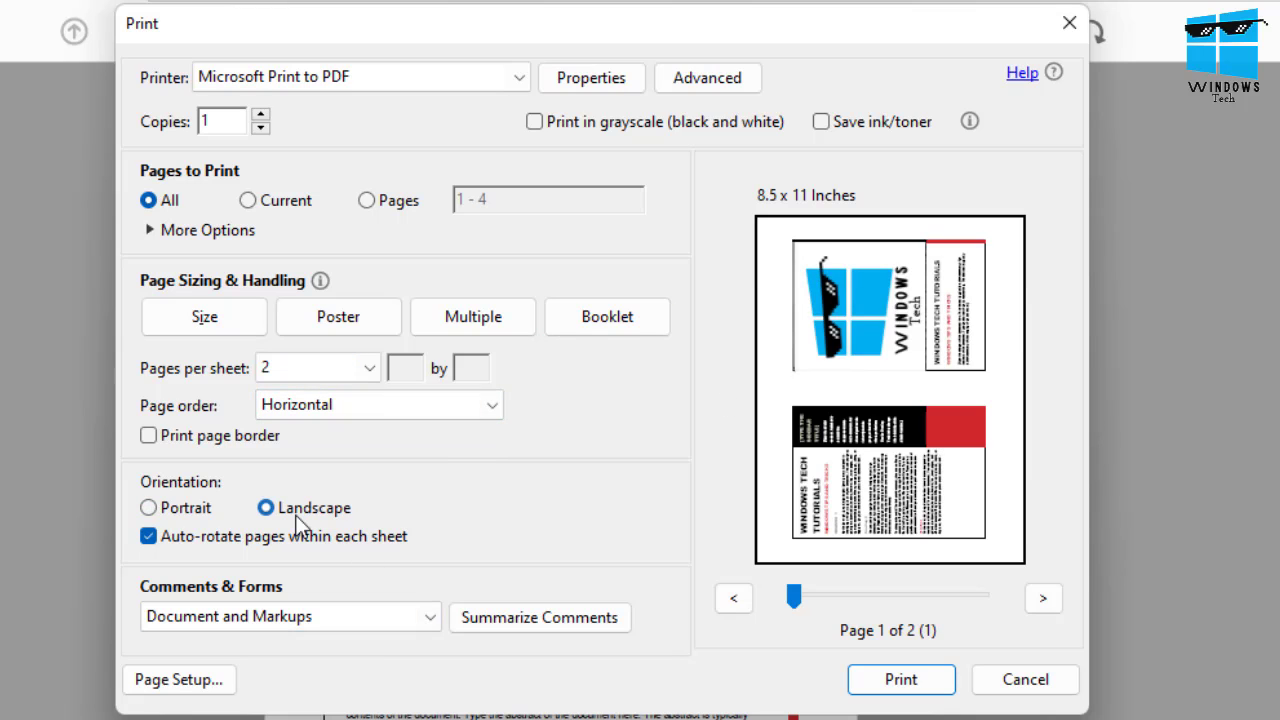
{"action": "left_click", "coordinate": [148, 507]}
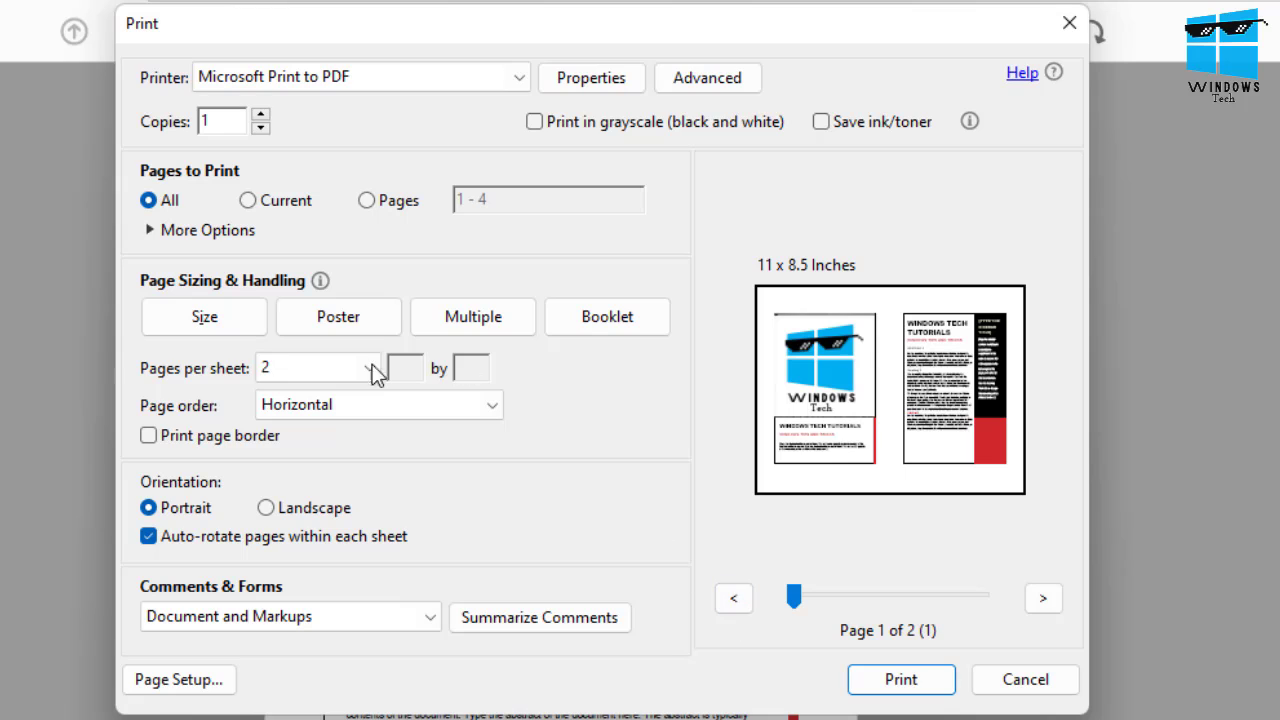
{"action": "mouse_move", "coordinate": [92, 398]}
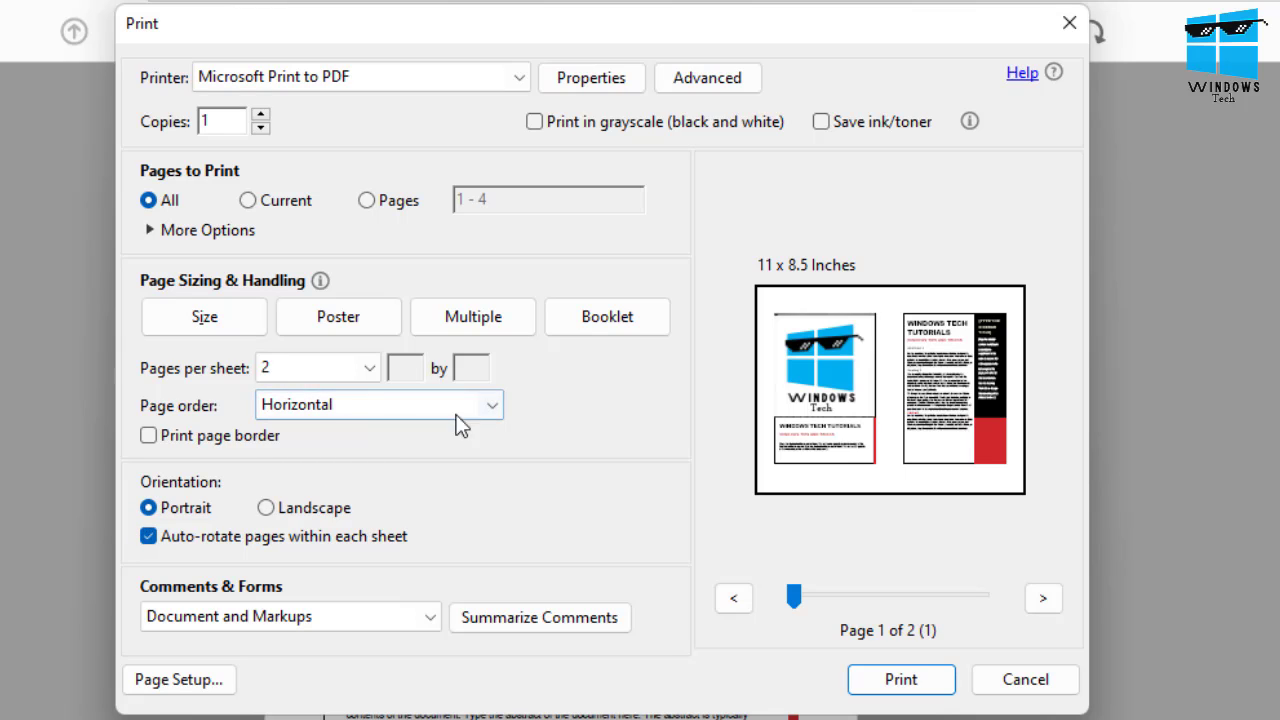
{"action": "mouse_move", "coordinate": [428, 422]}
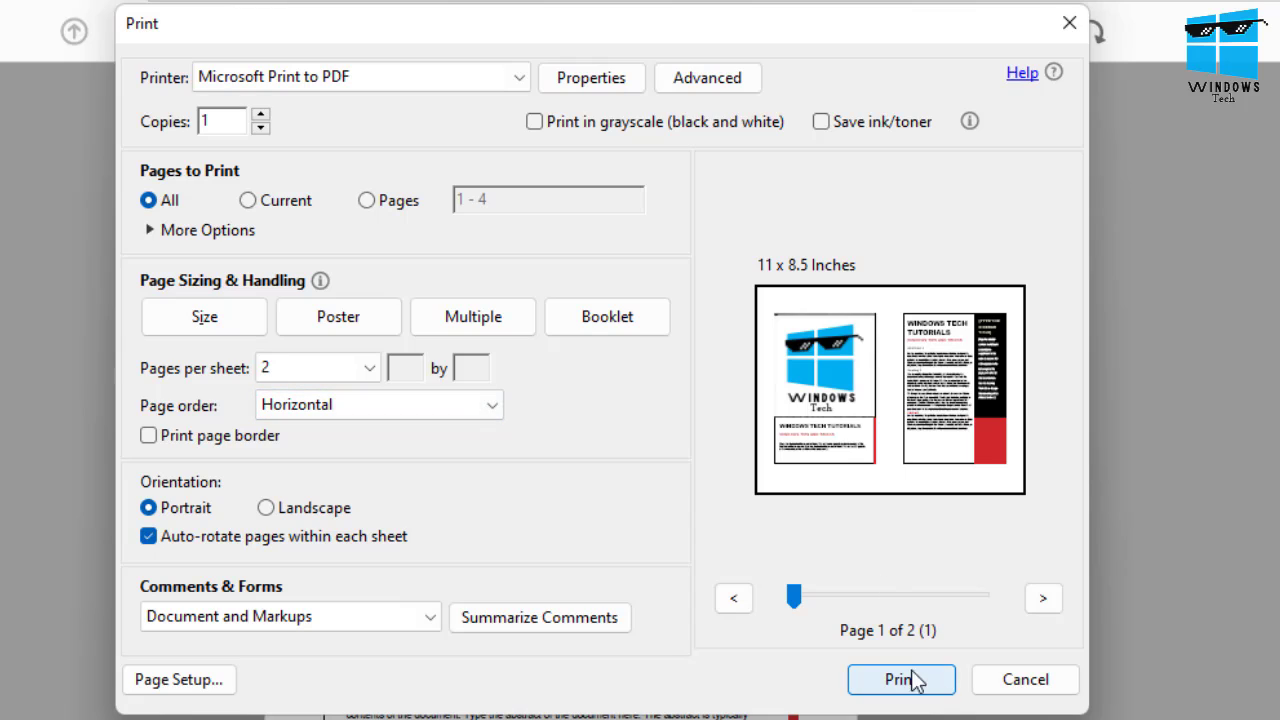
{"action": "mouse_move", "coordinate": [730, 570]}
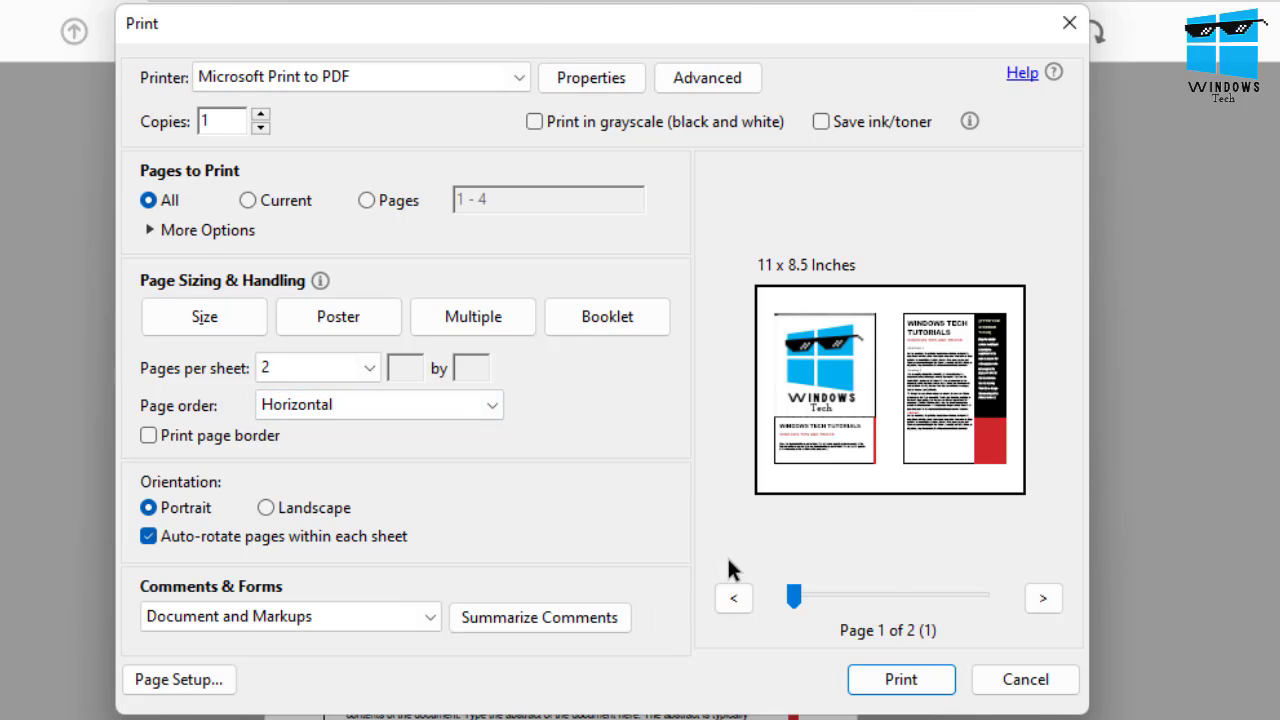